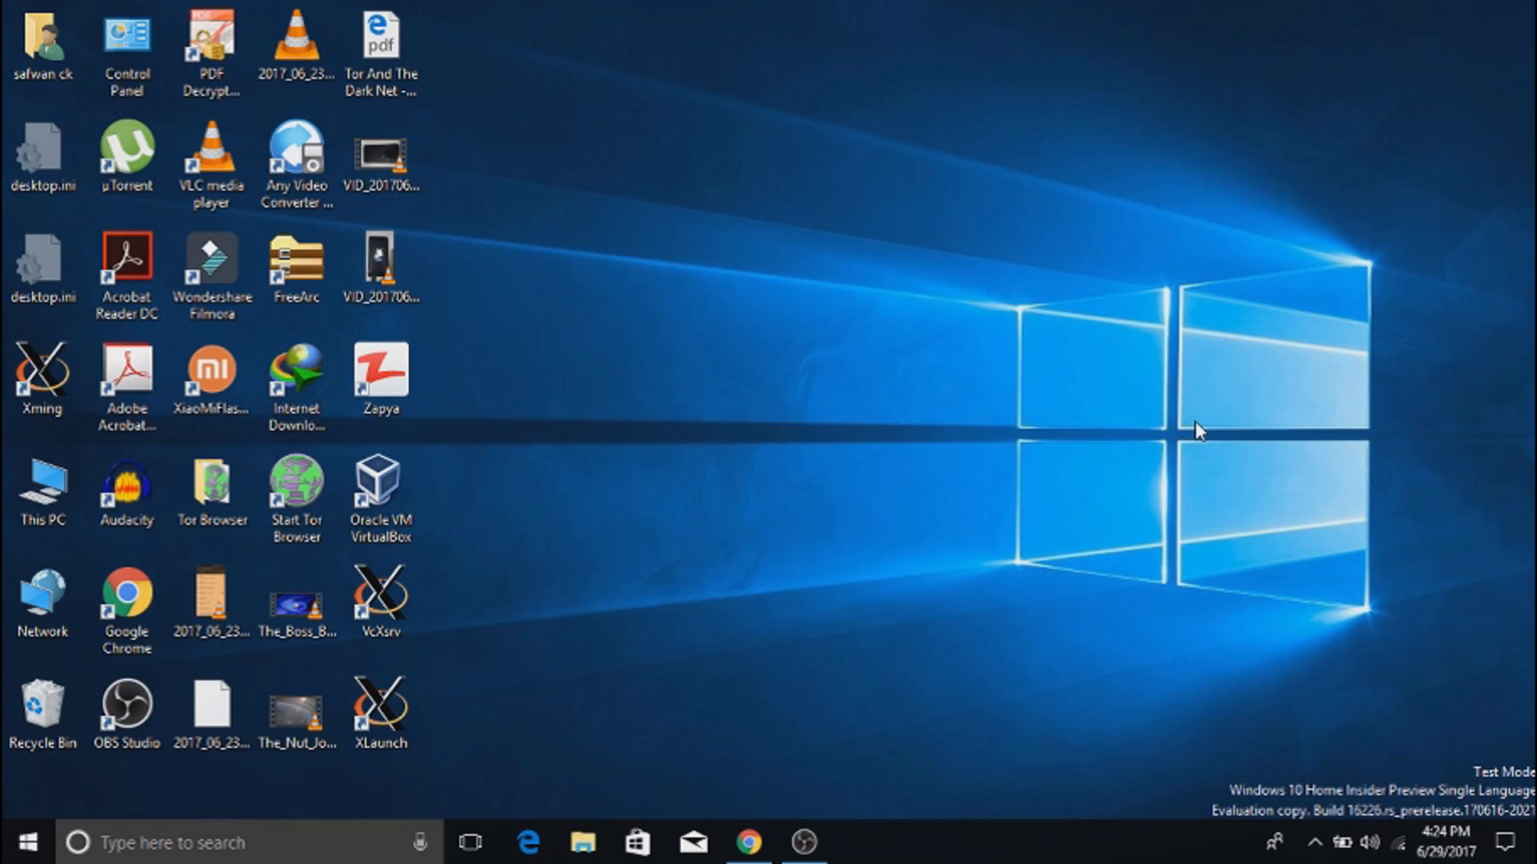
Step: Run XLaunch with multiple windows on display 0, keeping clipboard and native OpenGL enabled
click(42, 380)
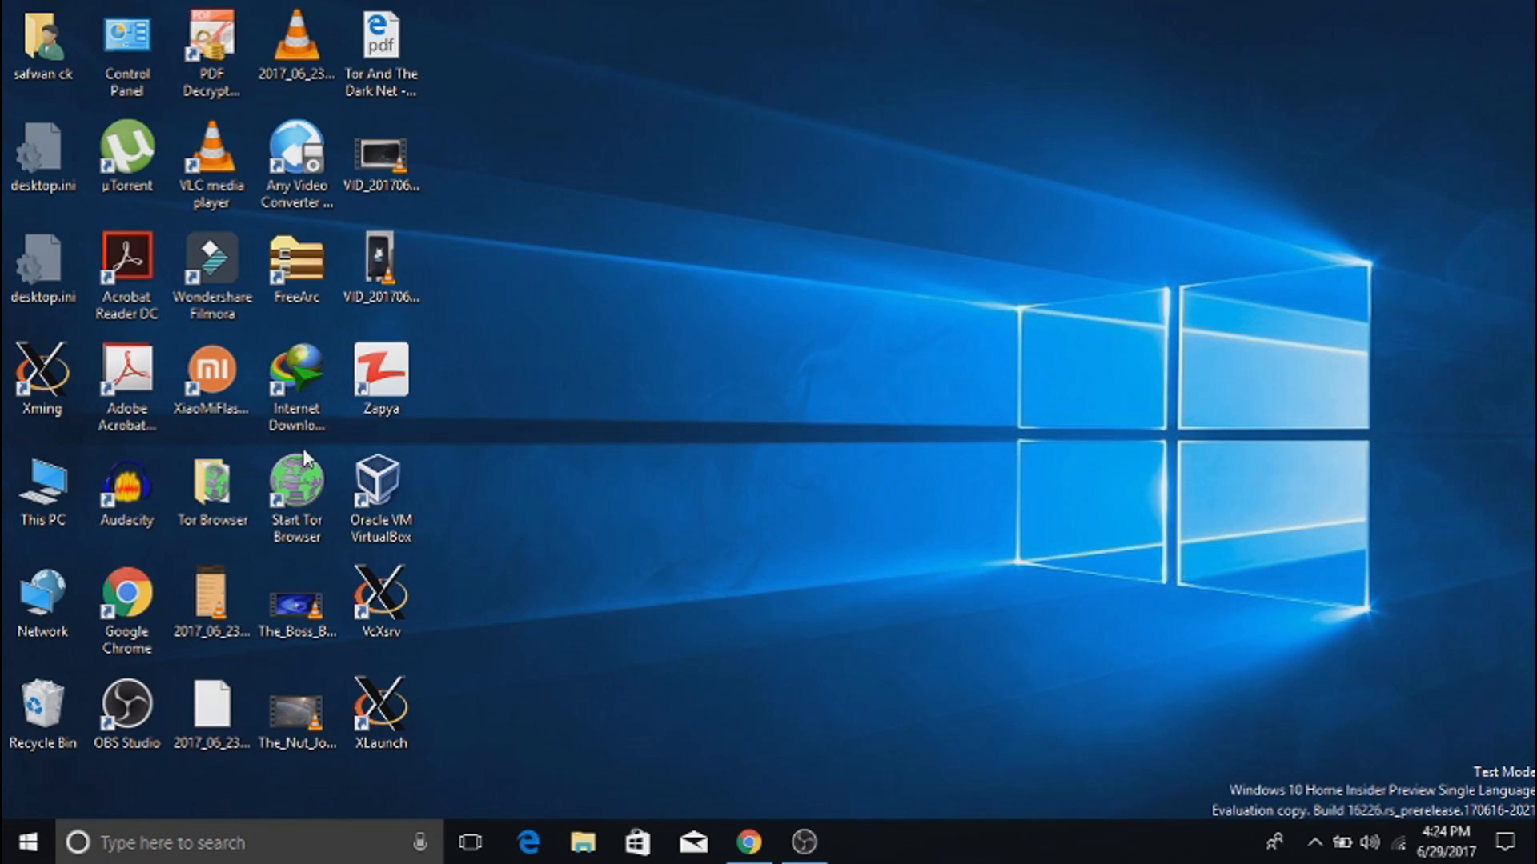
mouse_move(804, 842)
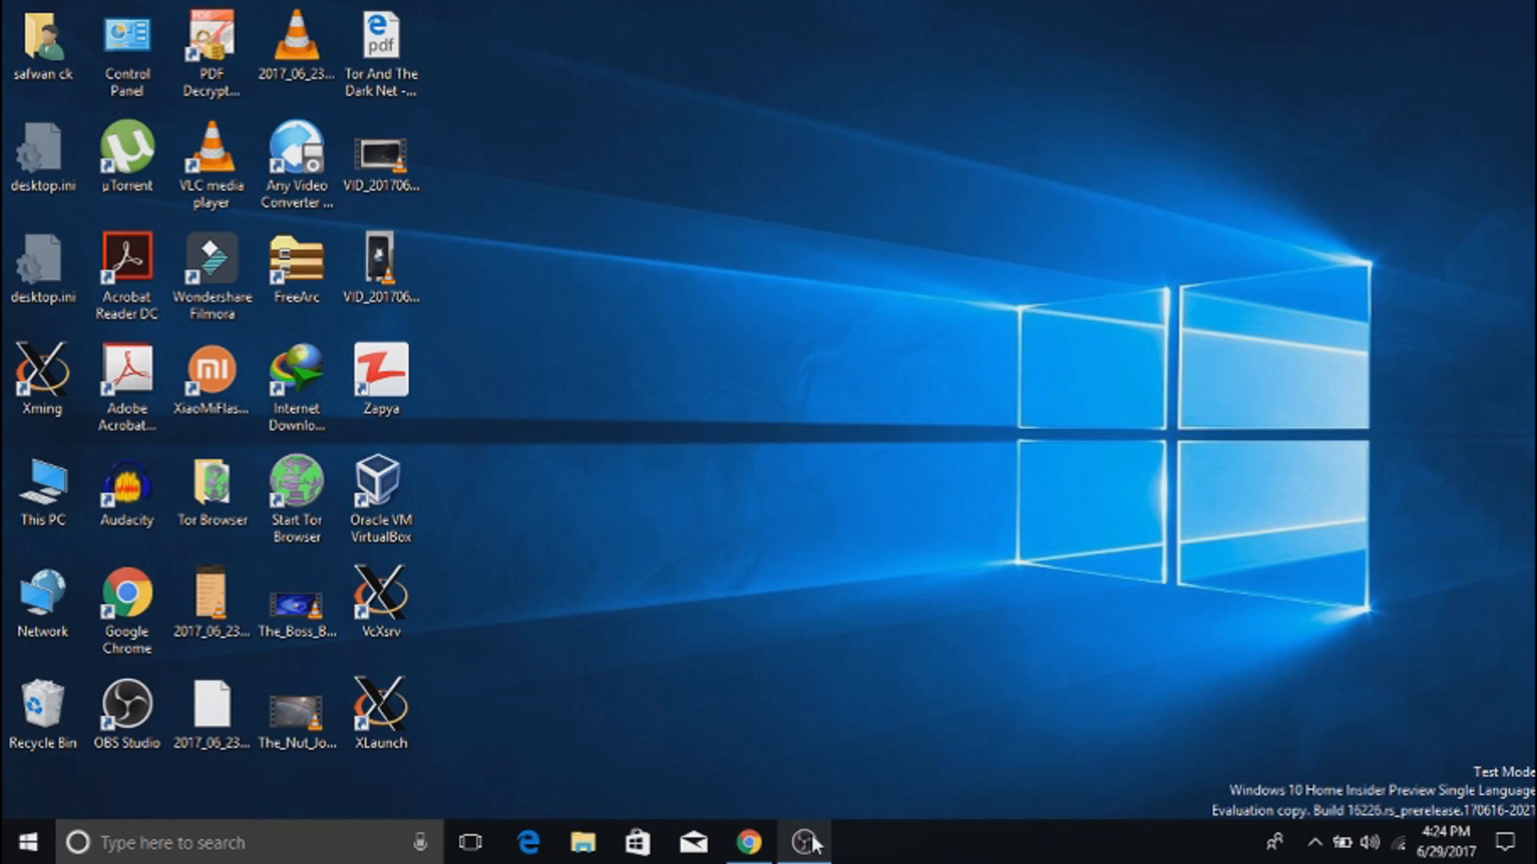
click(748, 843)
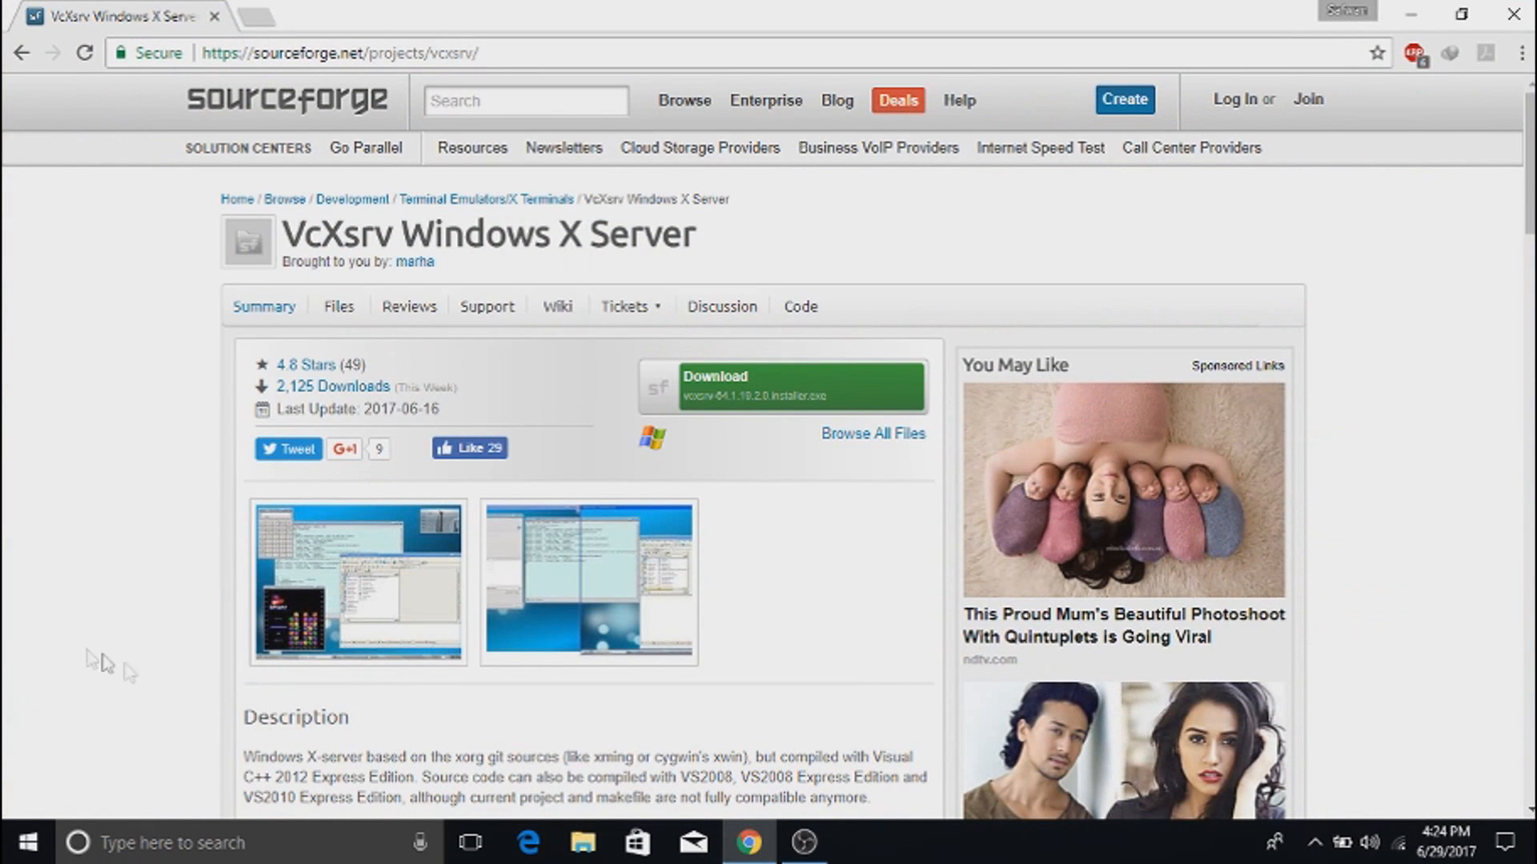
mouse_move(760, 383)
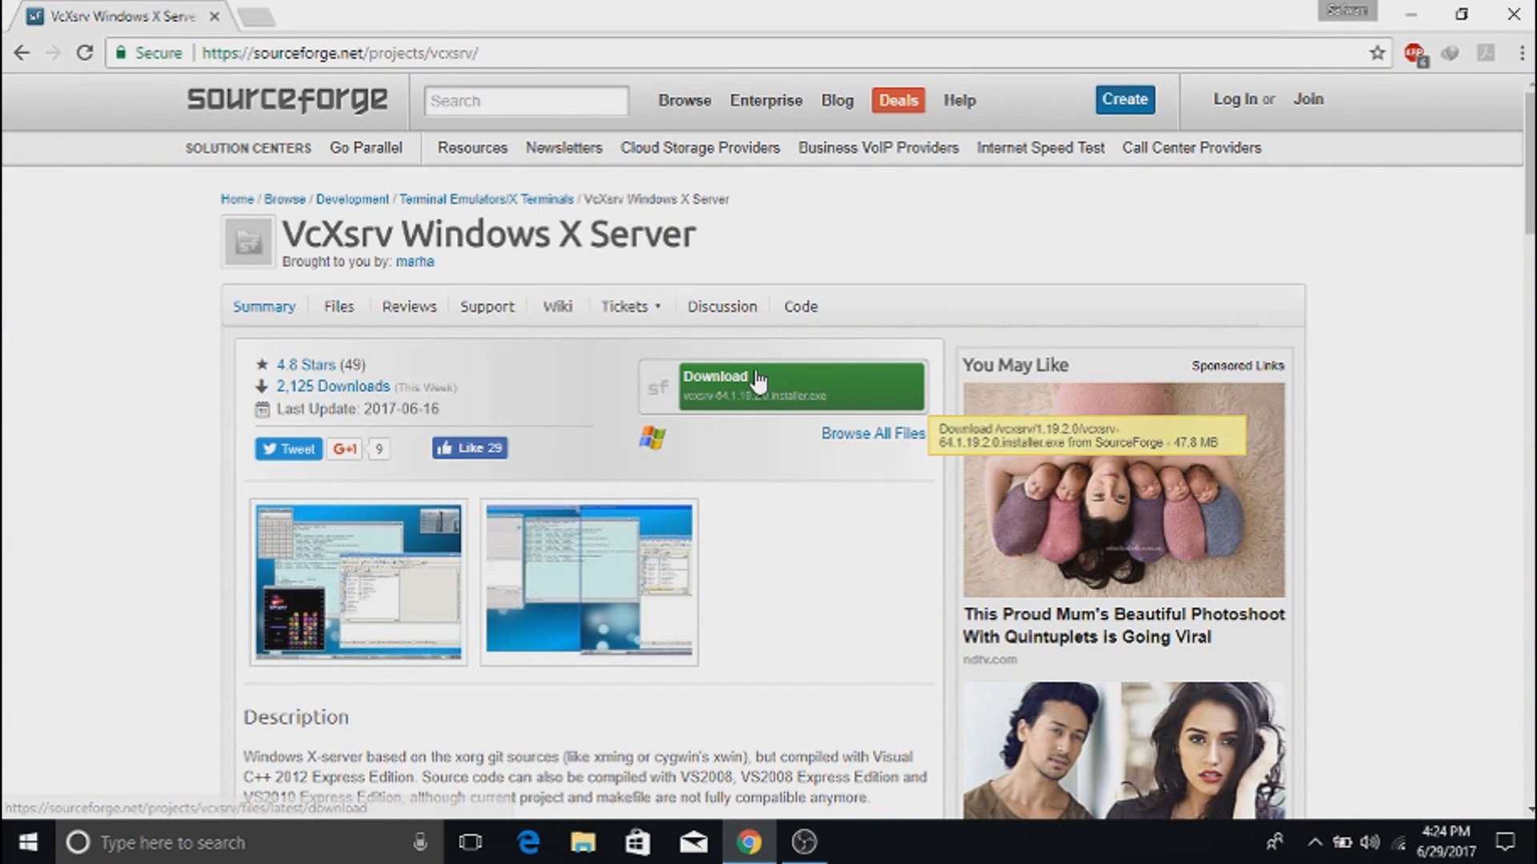
mouse_move(1409, 10)
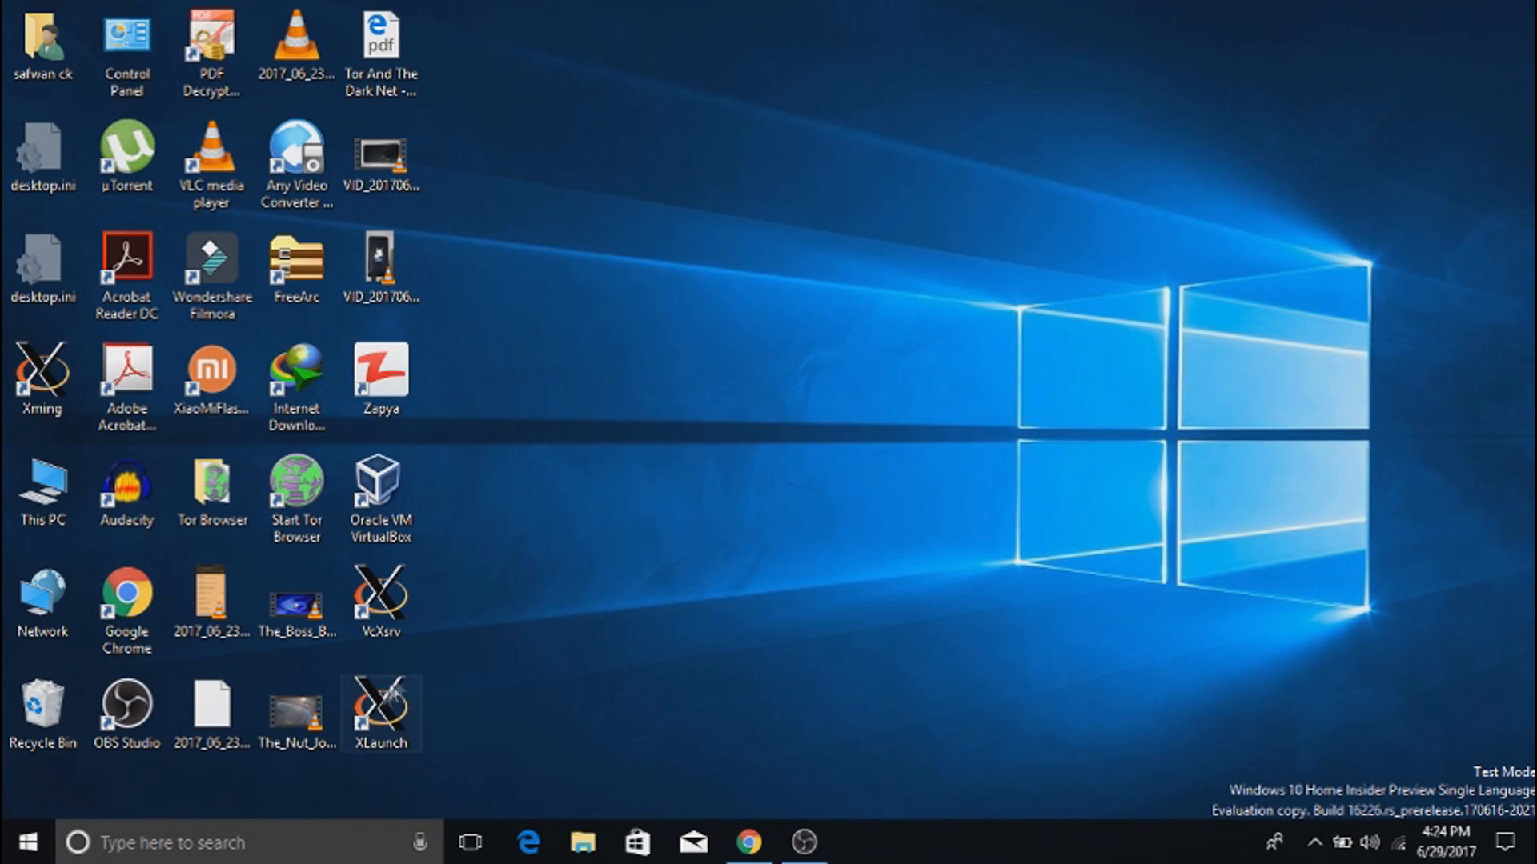
double_click(381, 706)
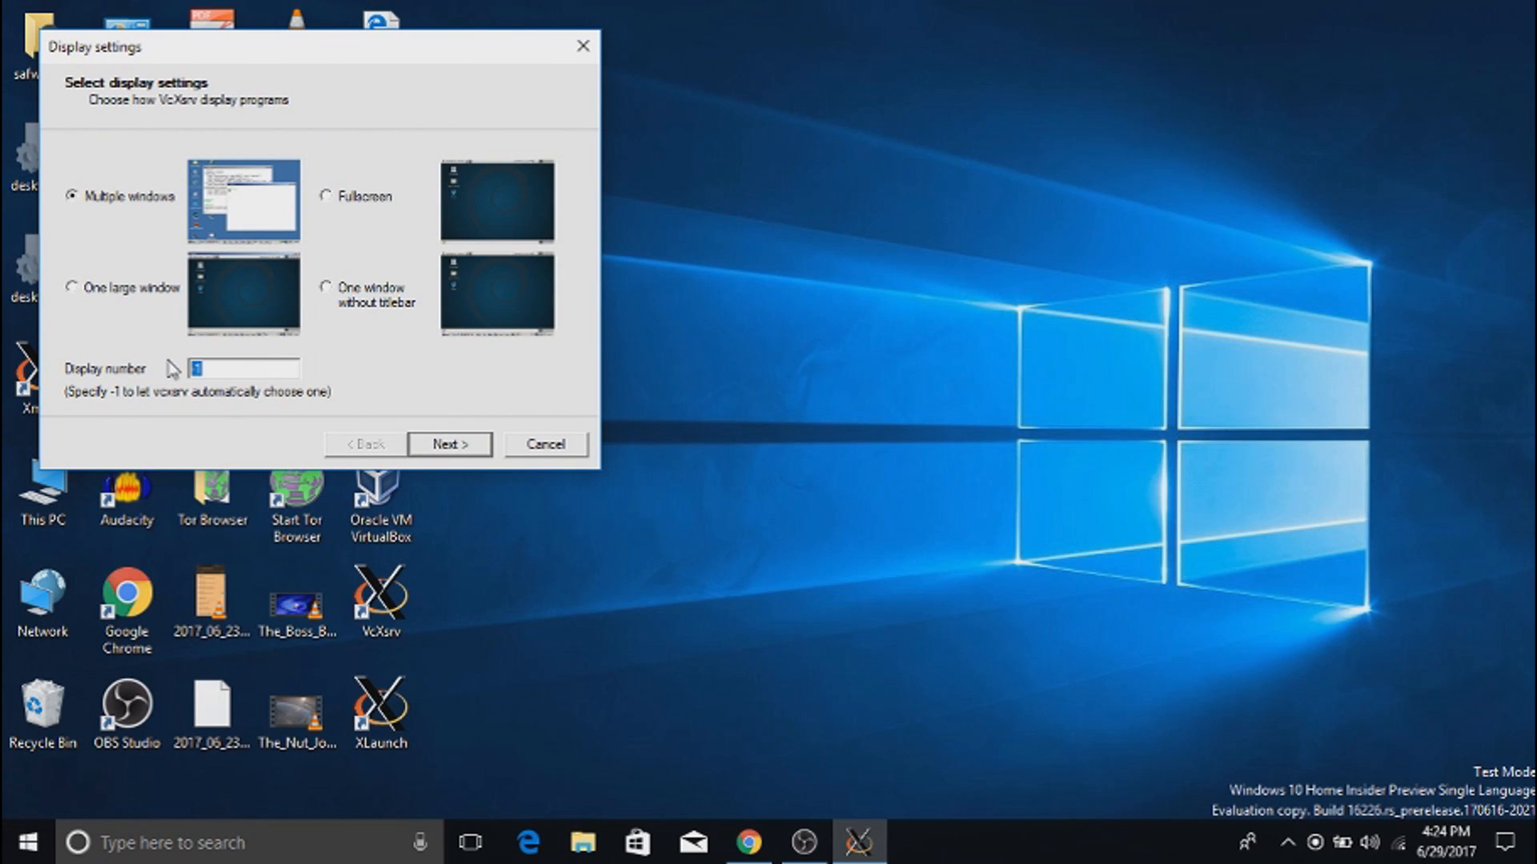
text(0)
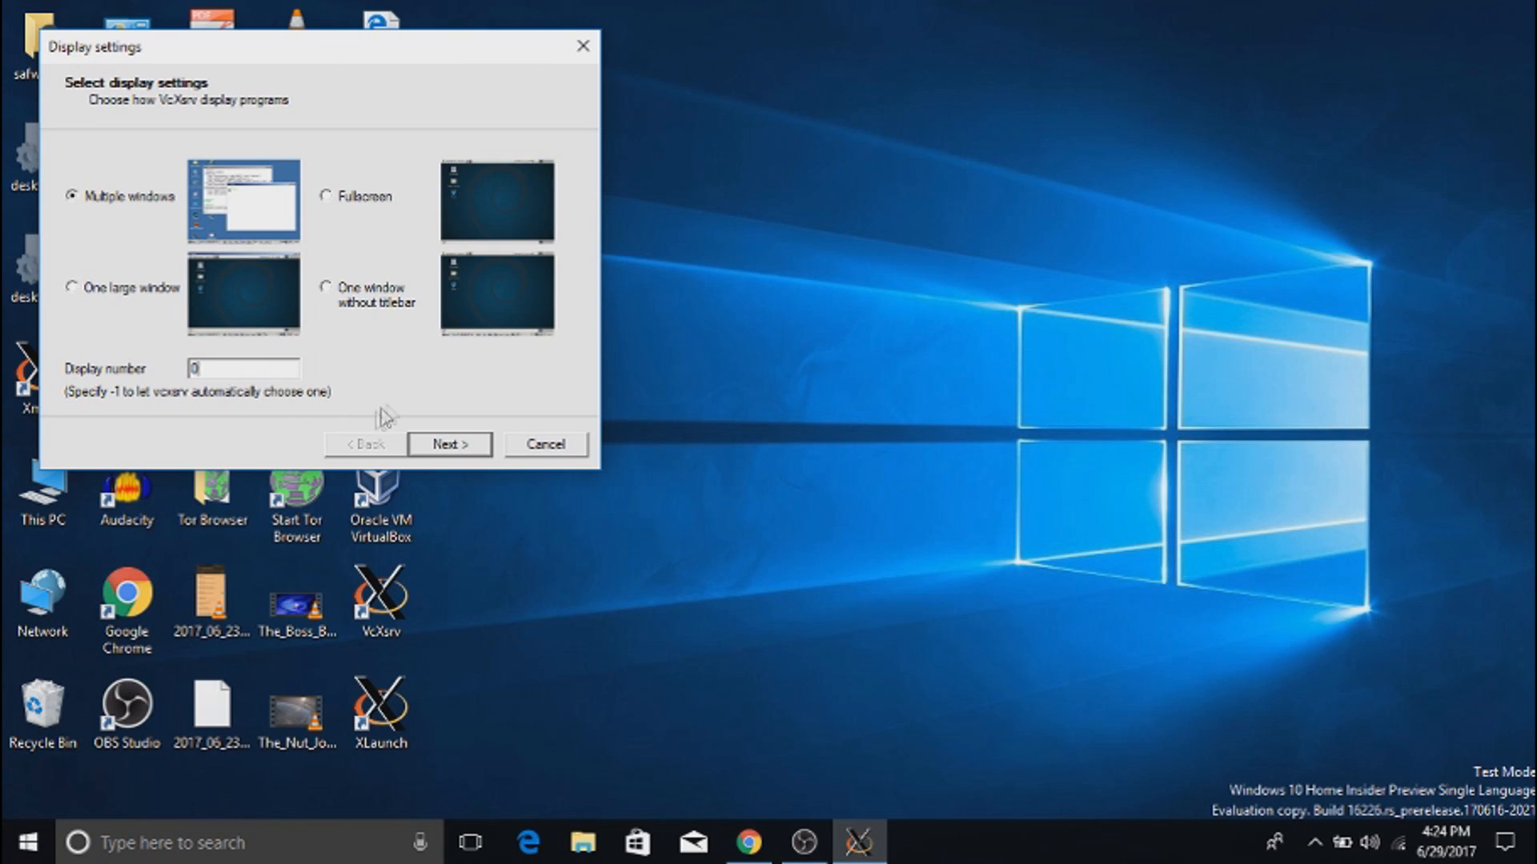
click(449, 445)
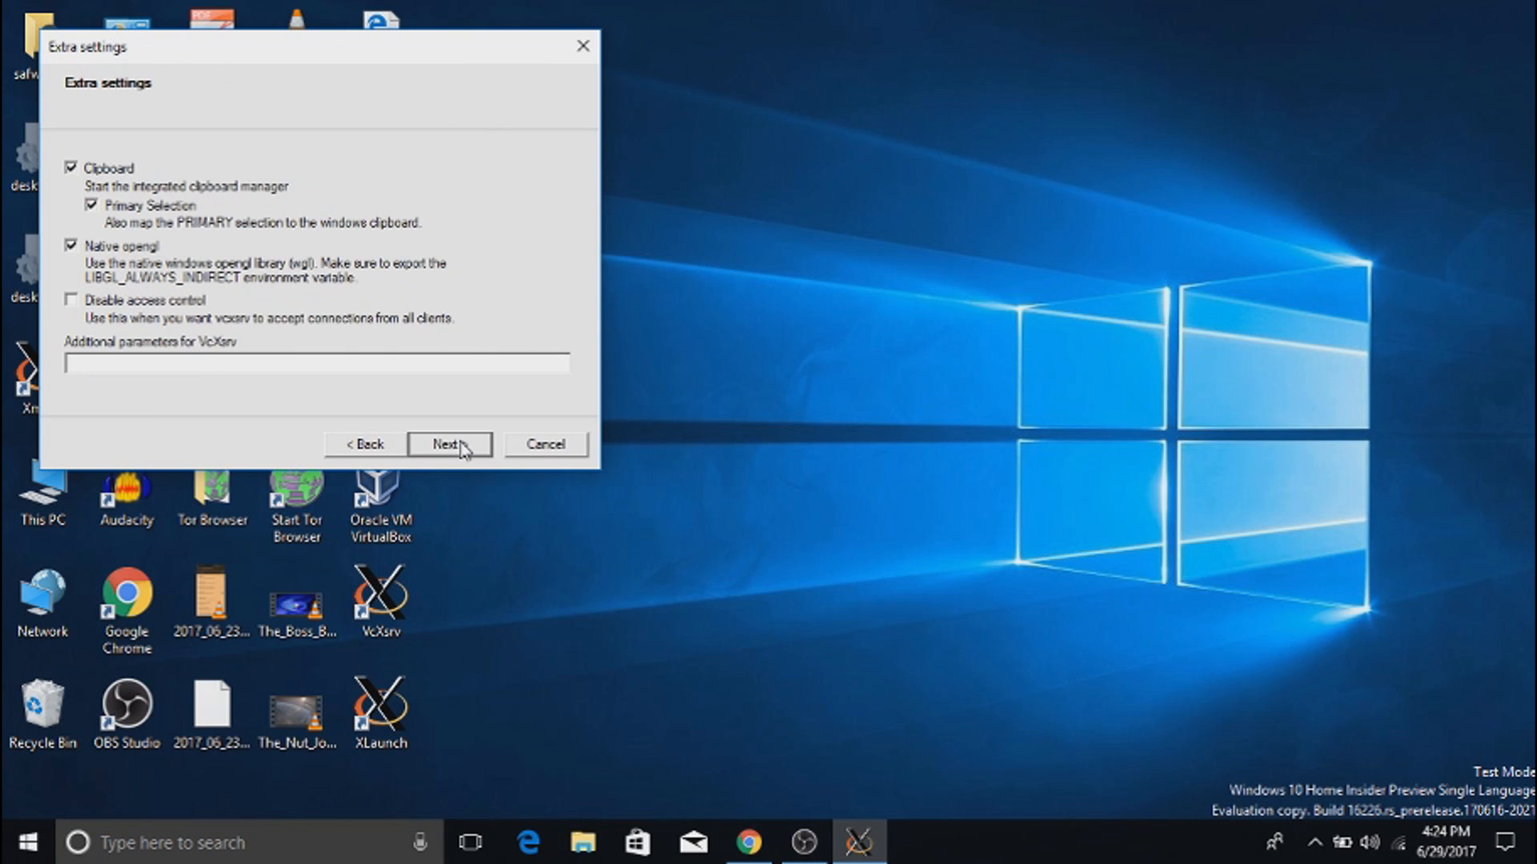
click(449, 444)
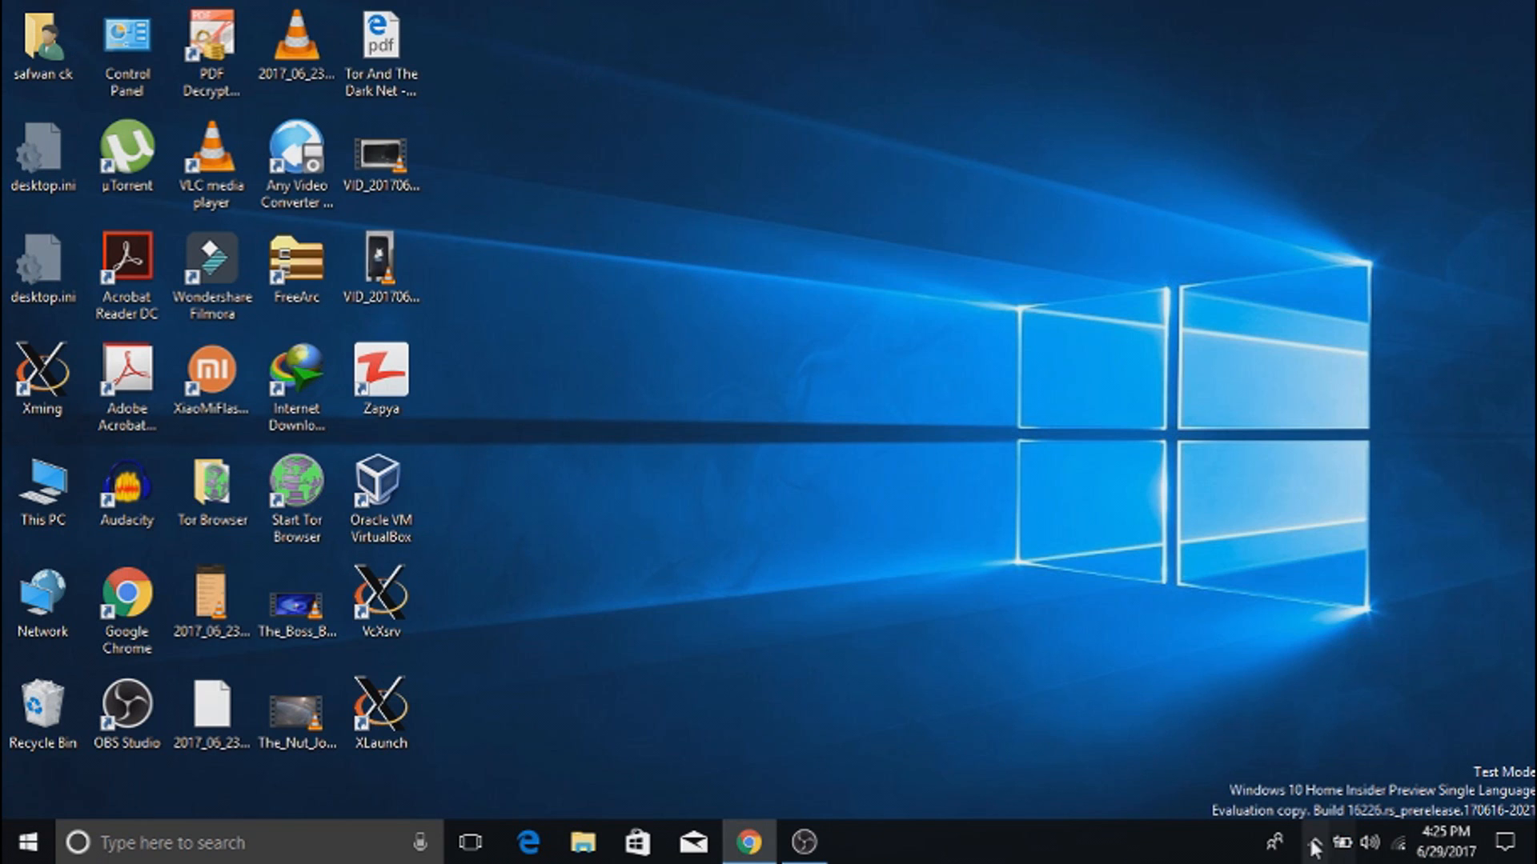
Step: Search Windows for 'bas' and launch Bash on Ubuntu on Windows
click(1318, 842)
text(b)
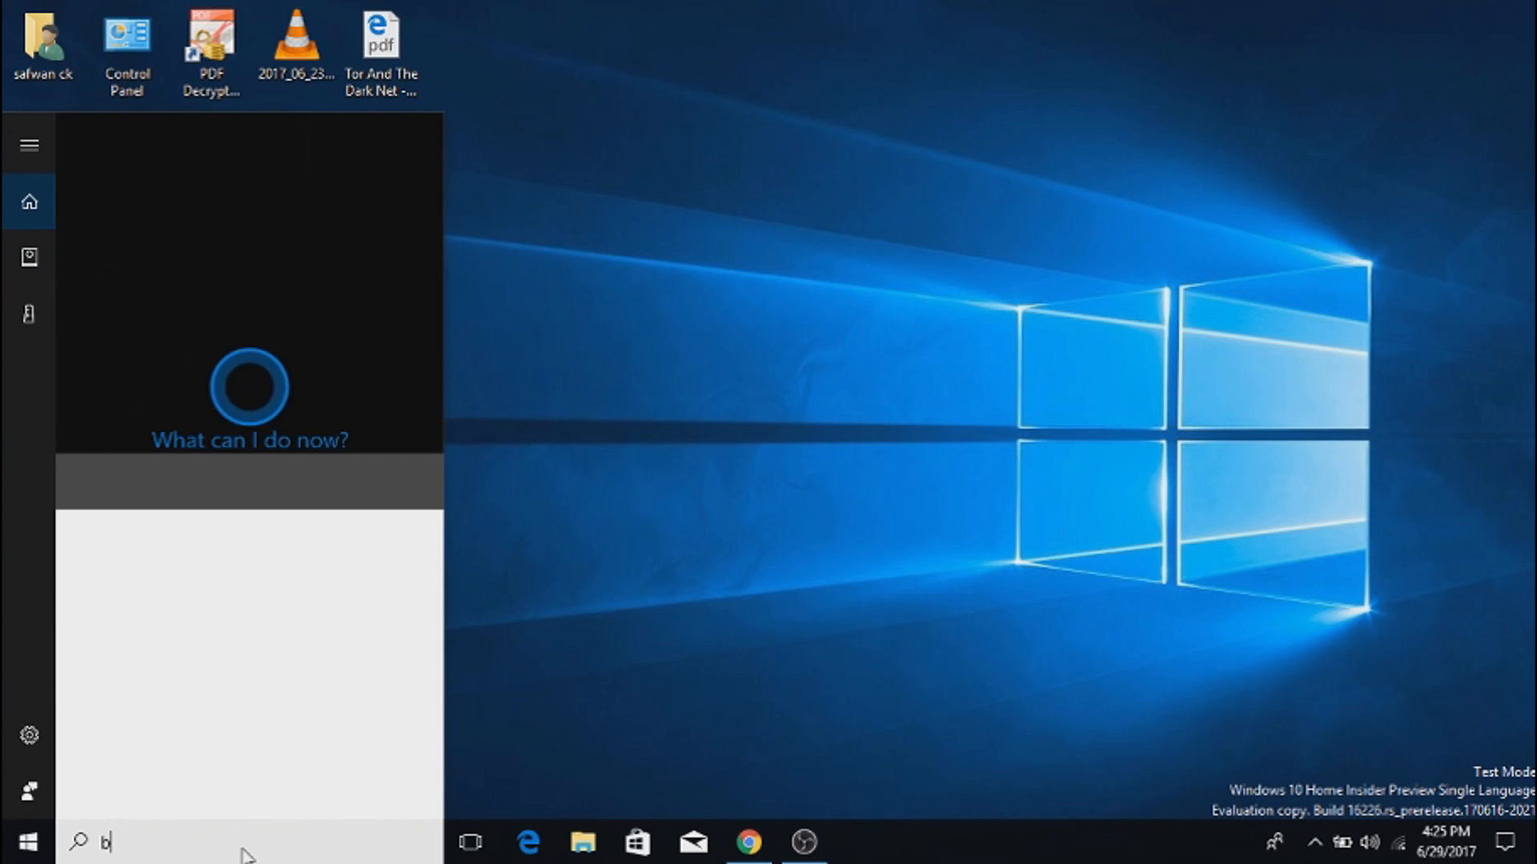
text(as)
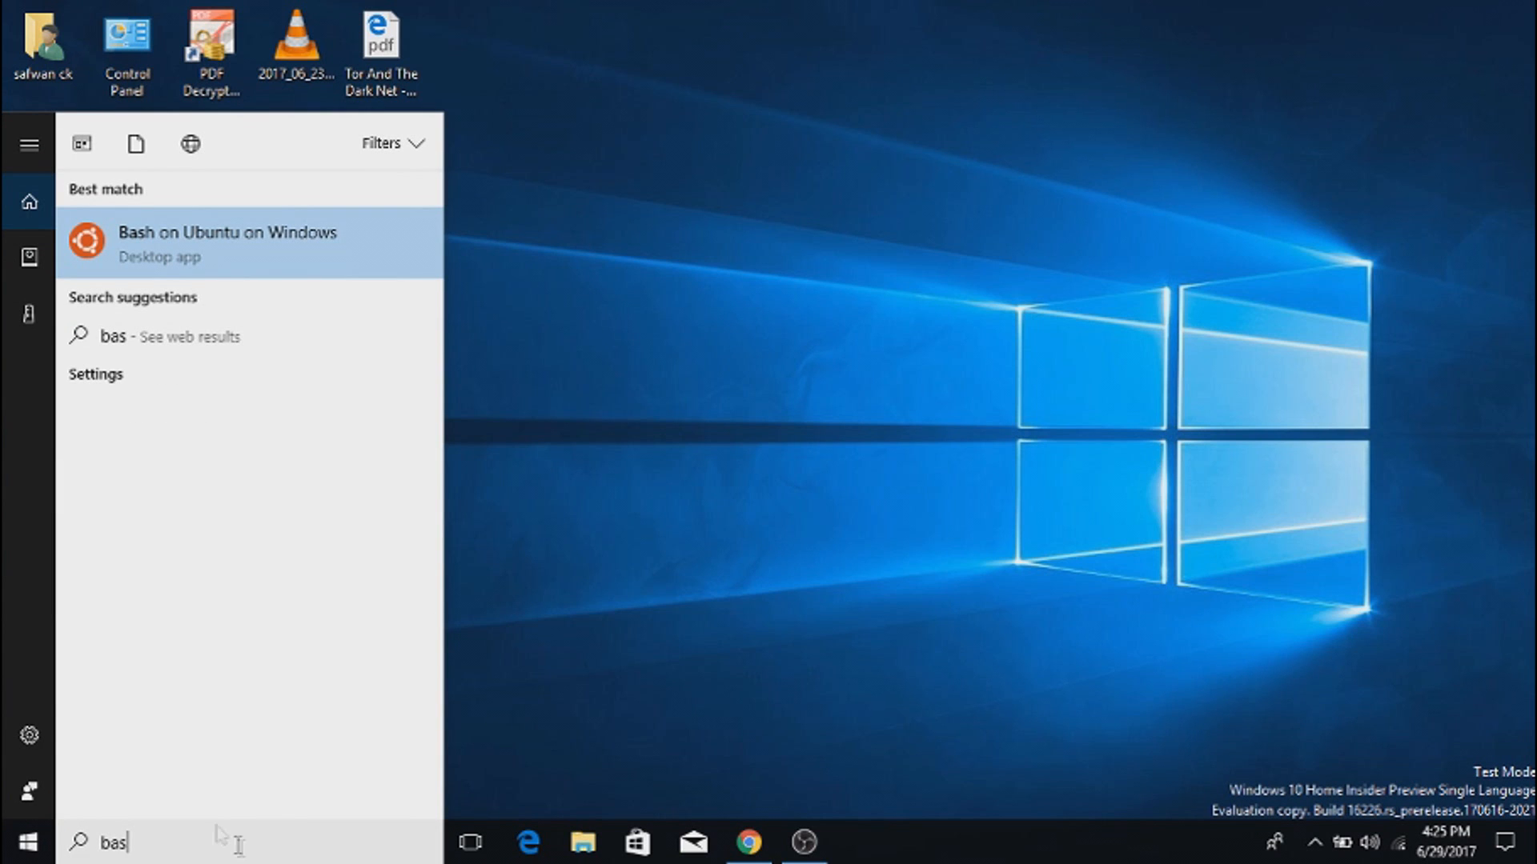
click(227, 244)
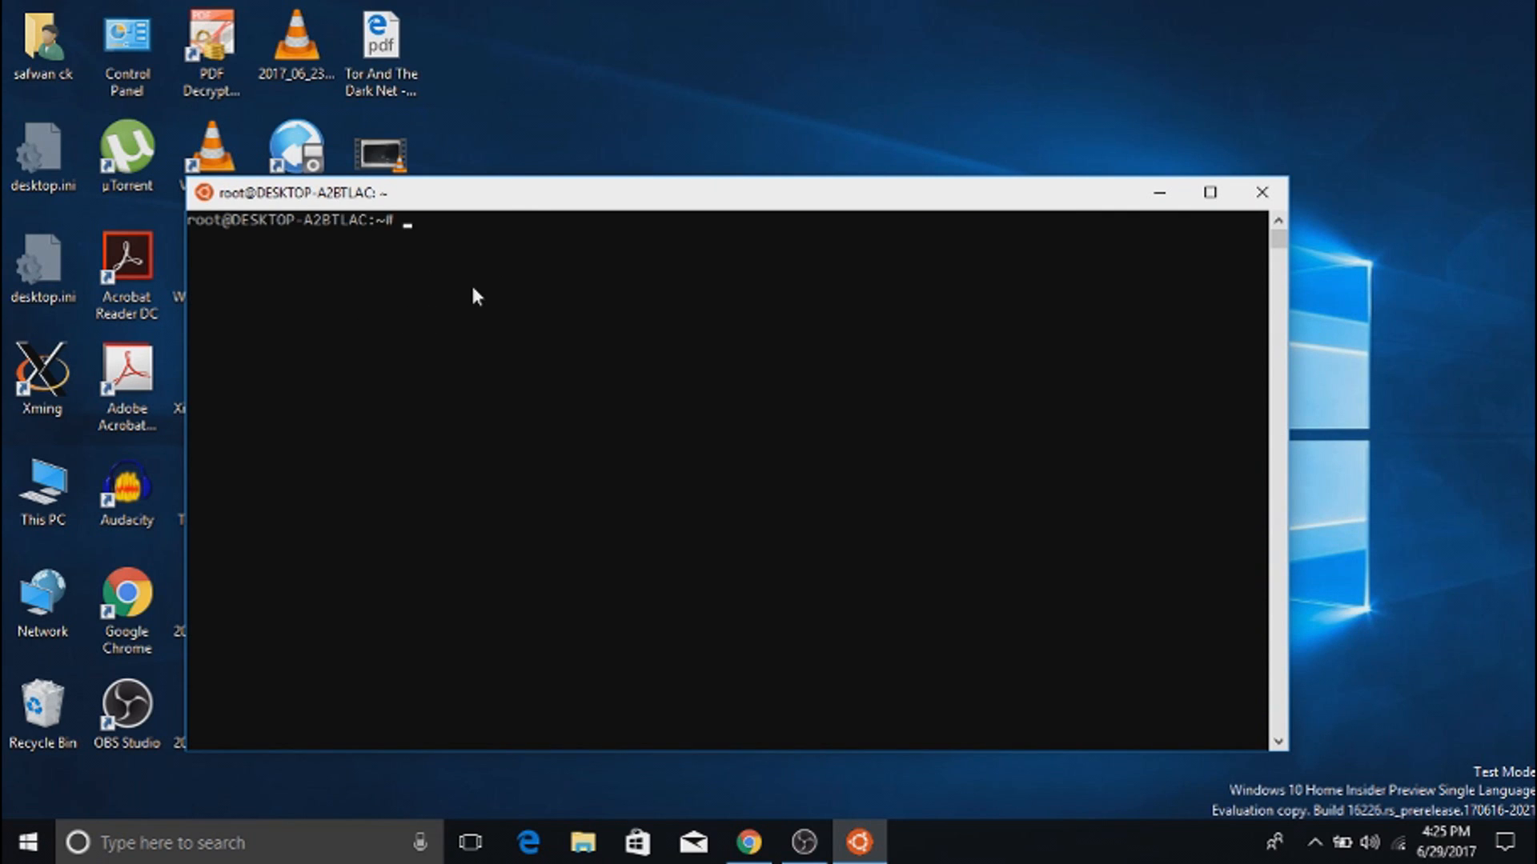
Step: Run 'apt-get install xfce4', which reports xfce4 is already the newest version
text(apt-)
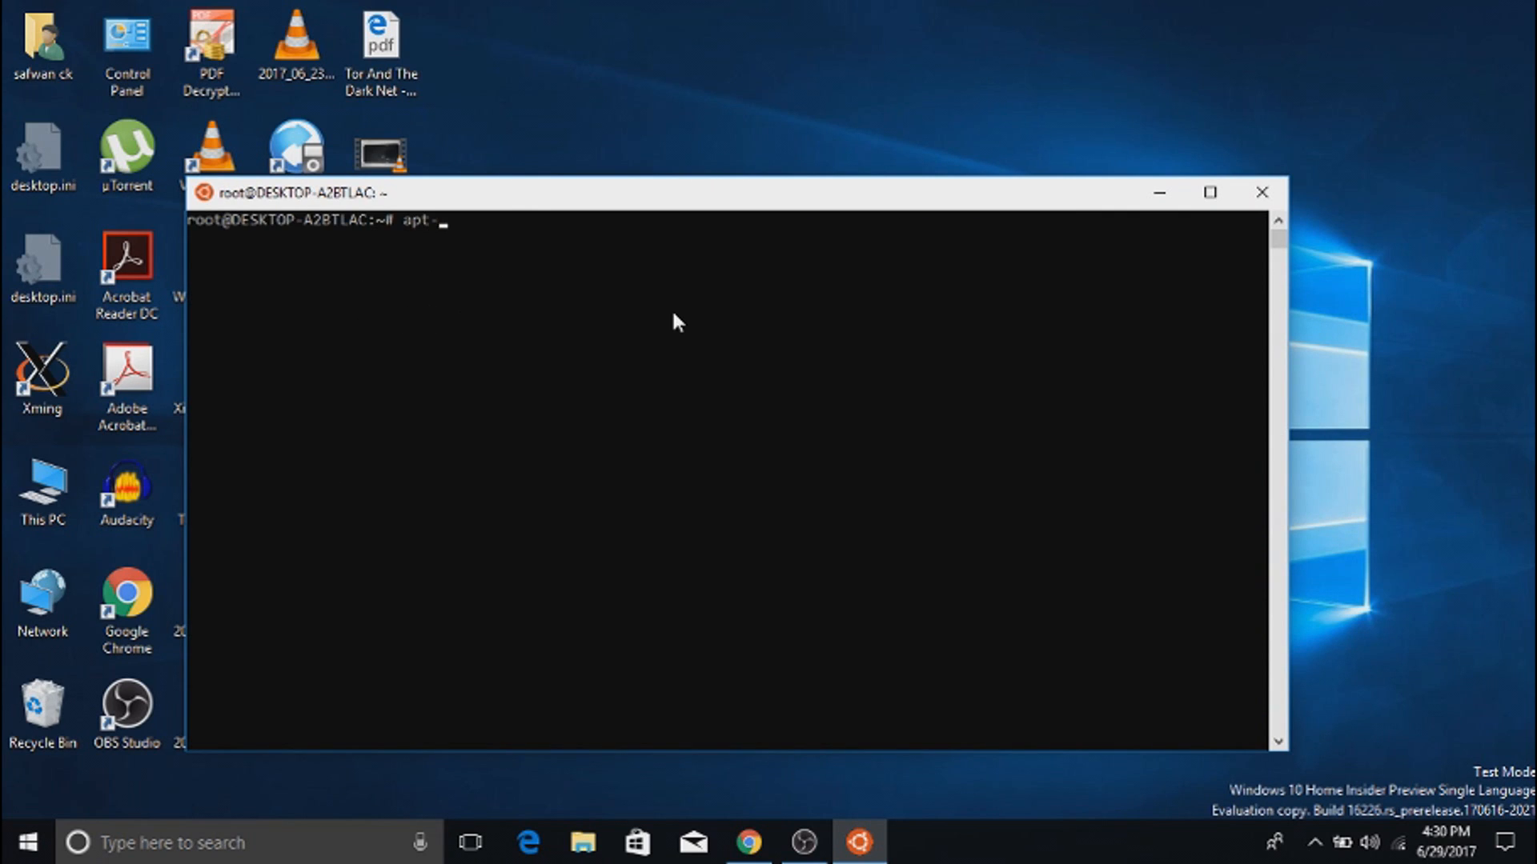
text(get)
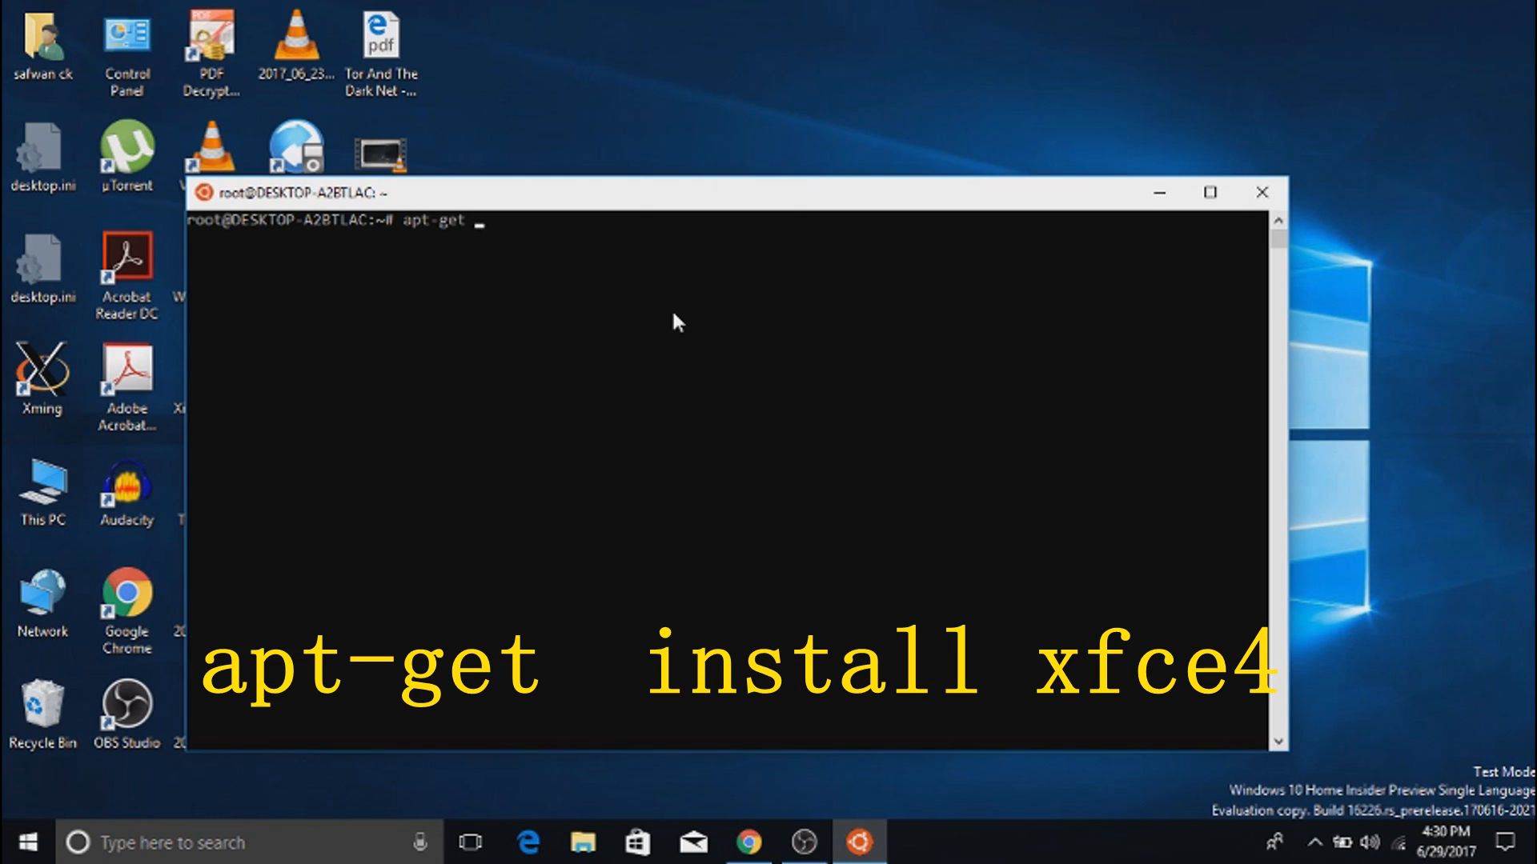
text(insta)
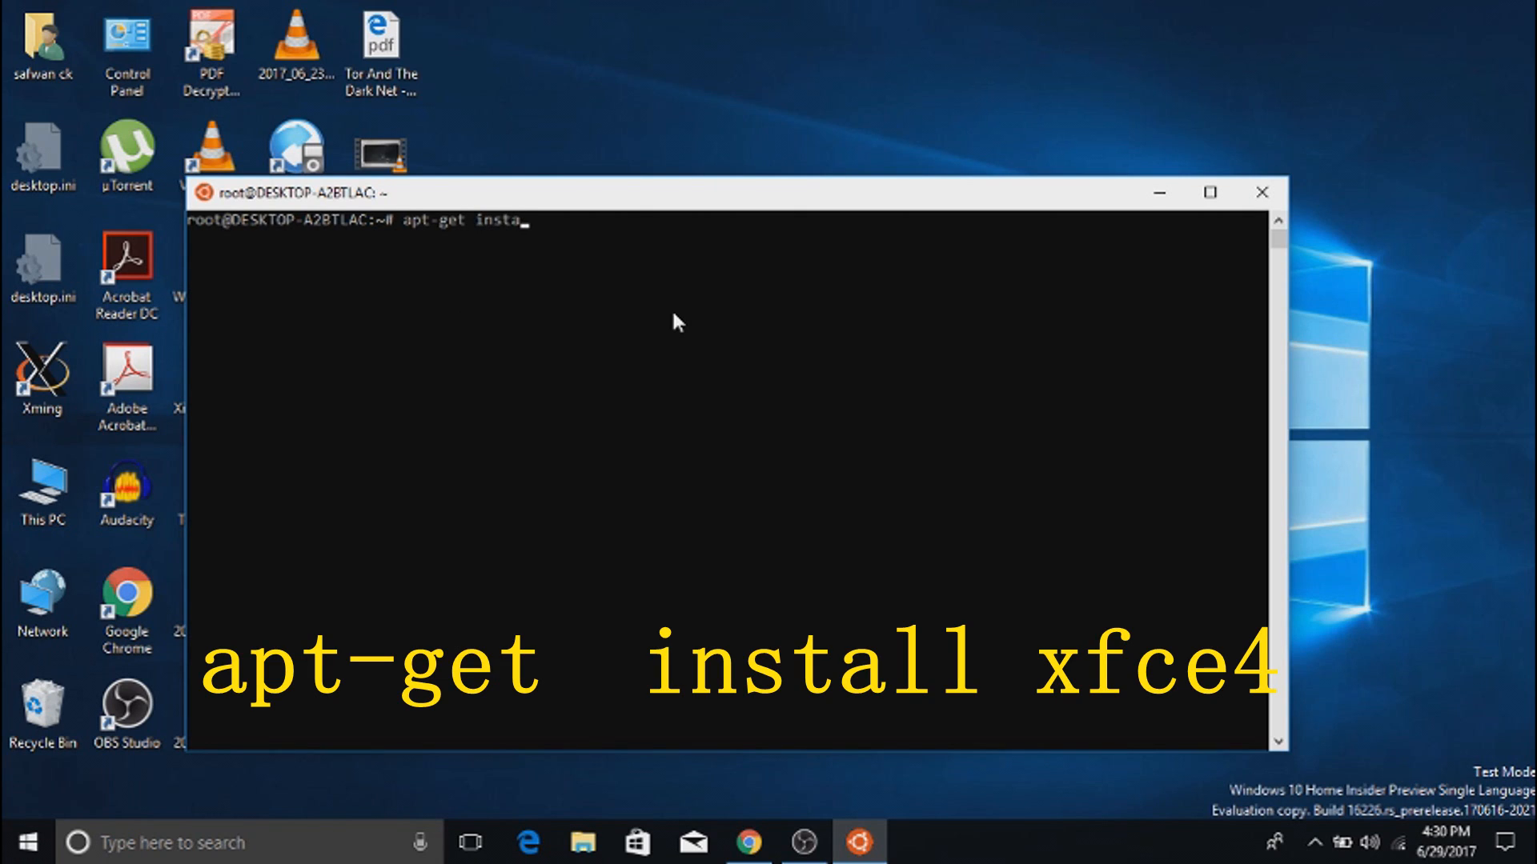
text(ll xf)
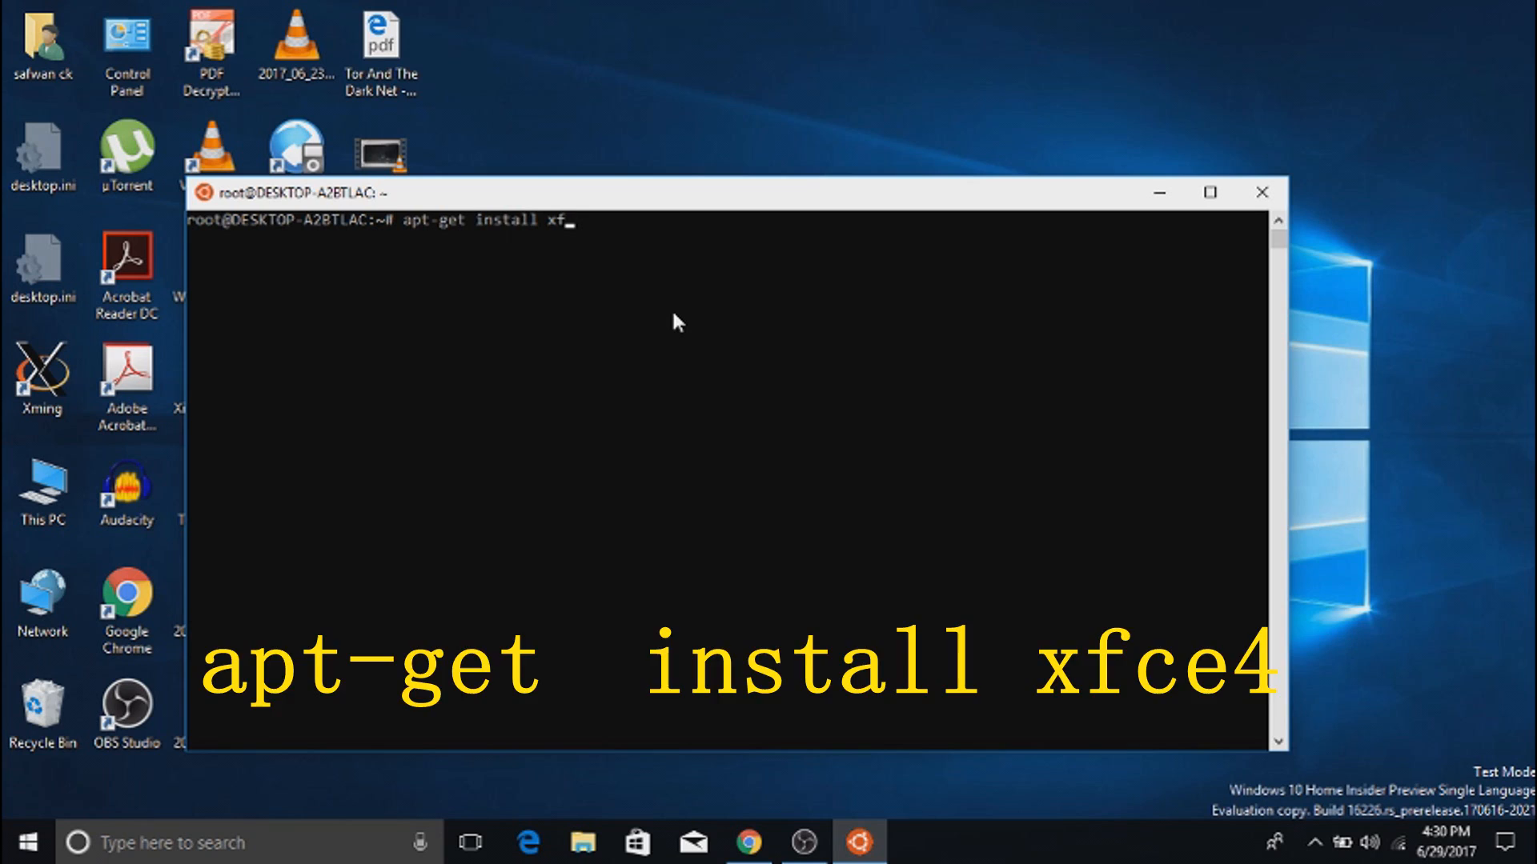
text(ce4)
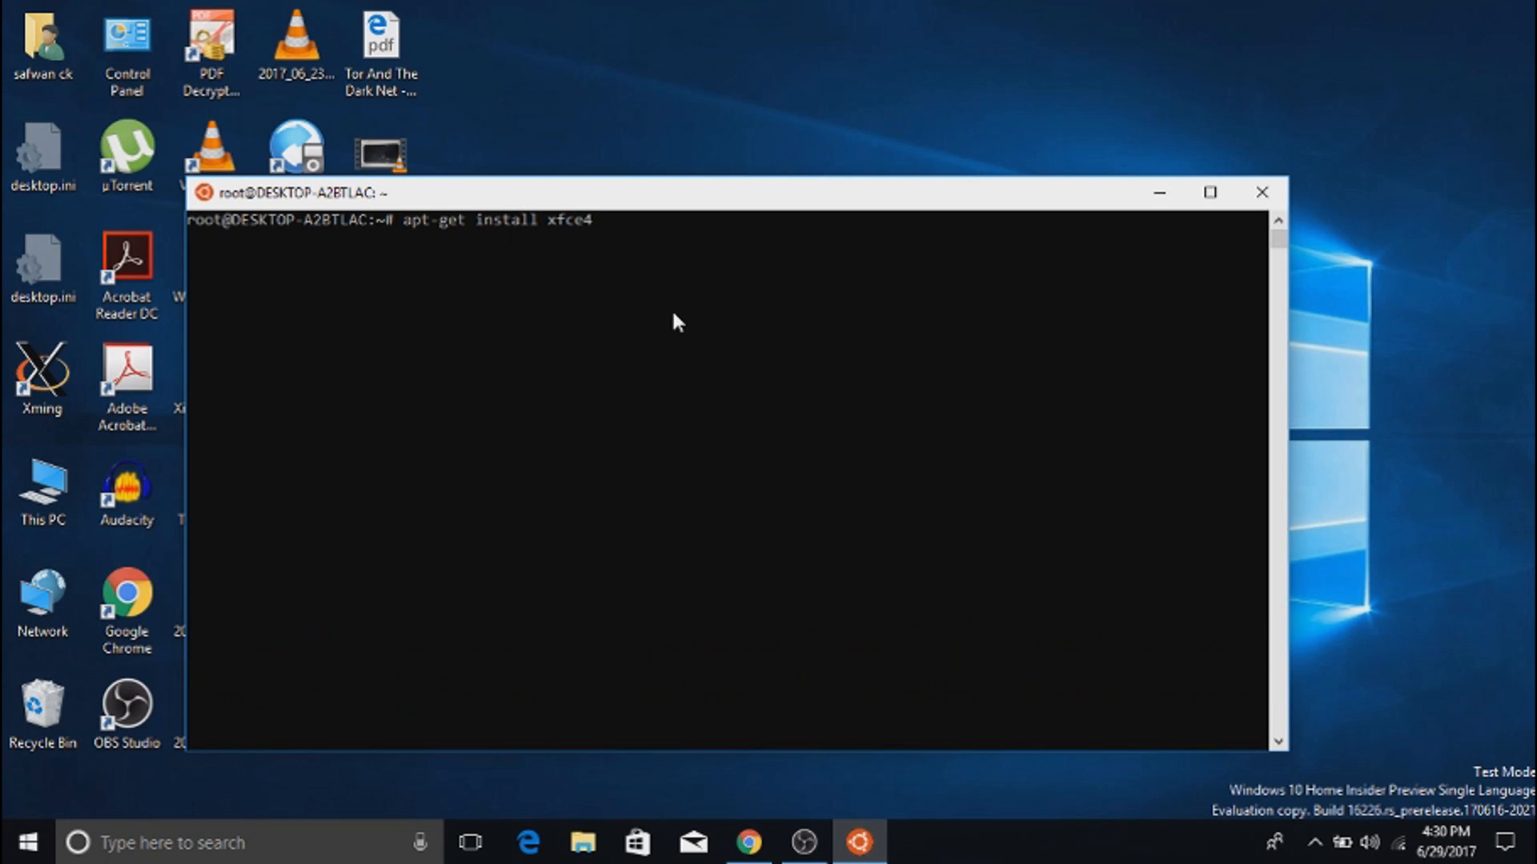
key(Return)
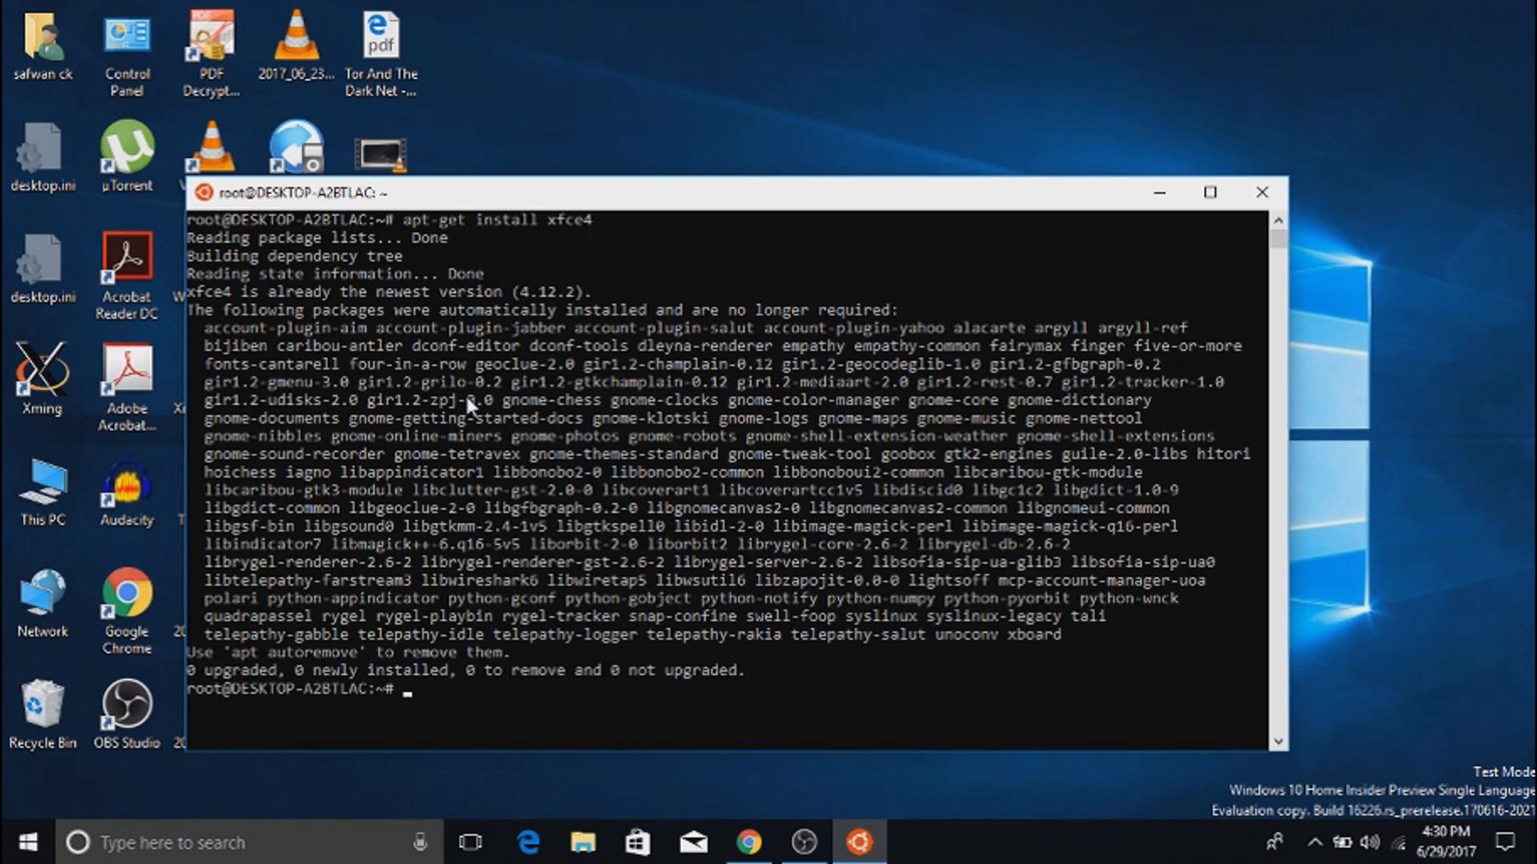
mouse_move(578, 622)
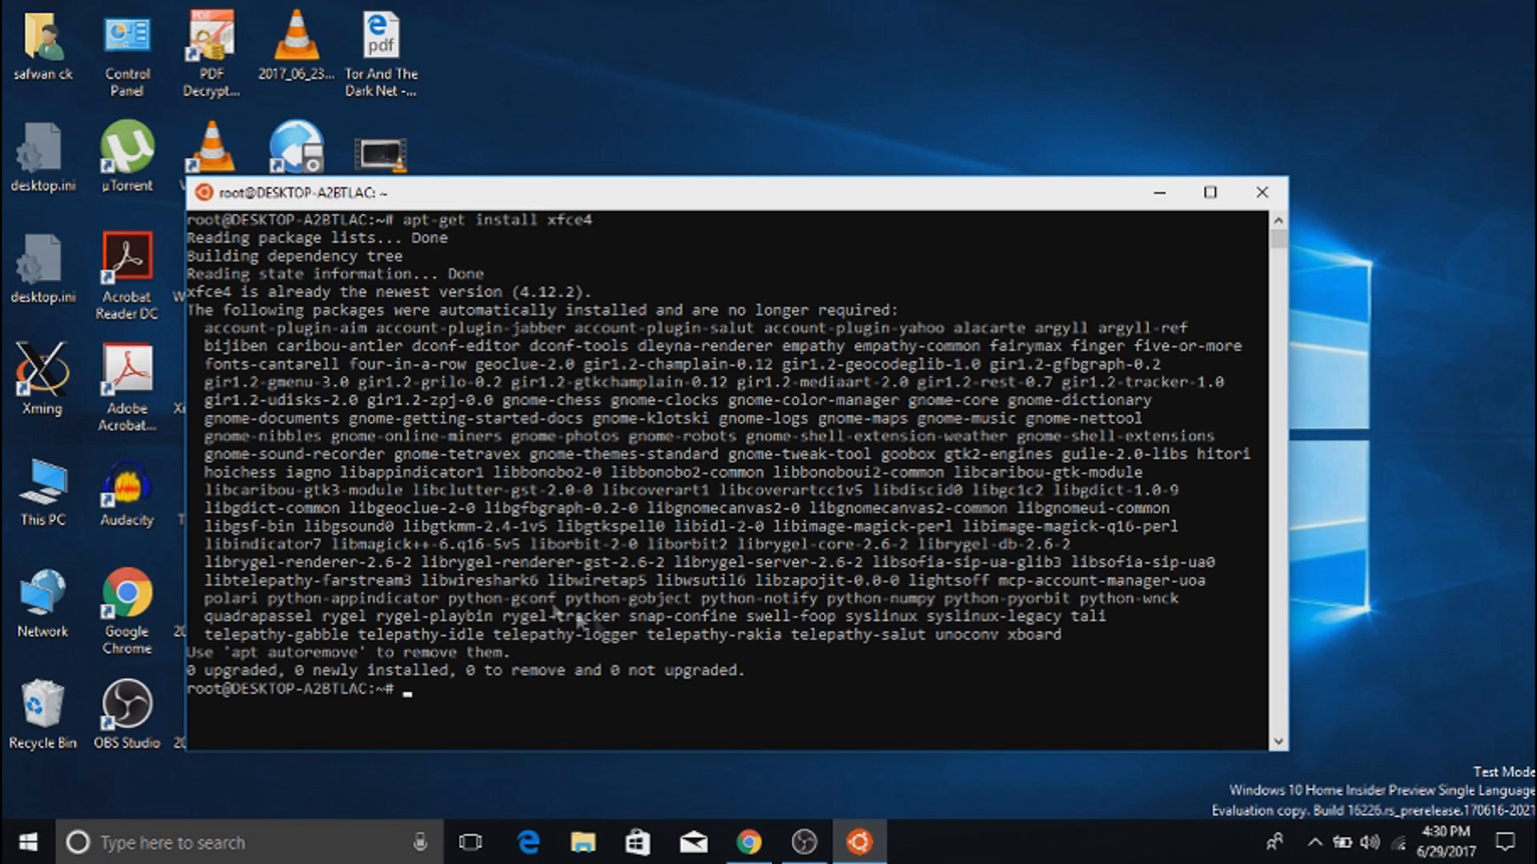
mouse_move(385, 549)
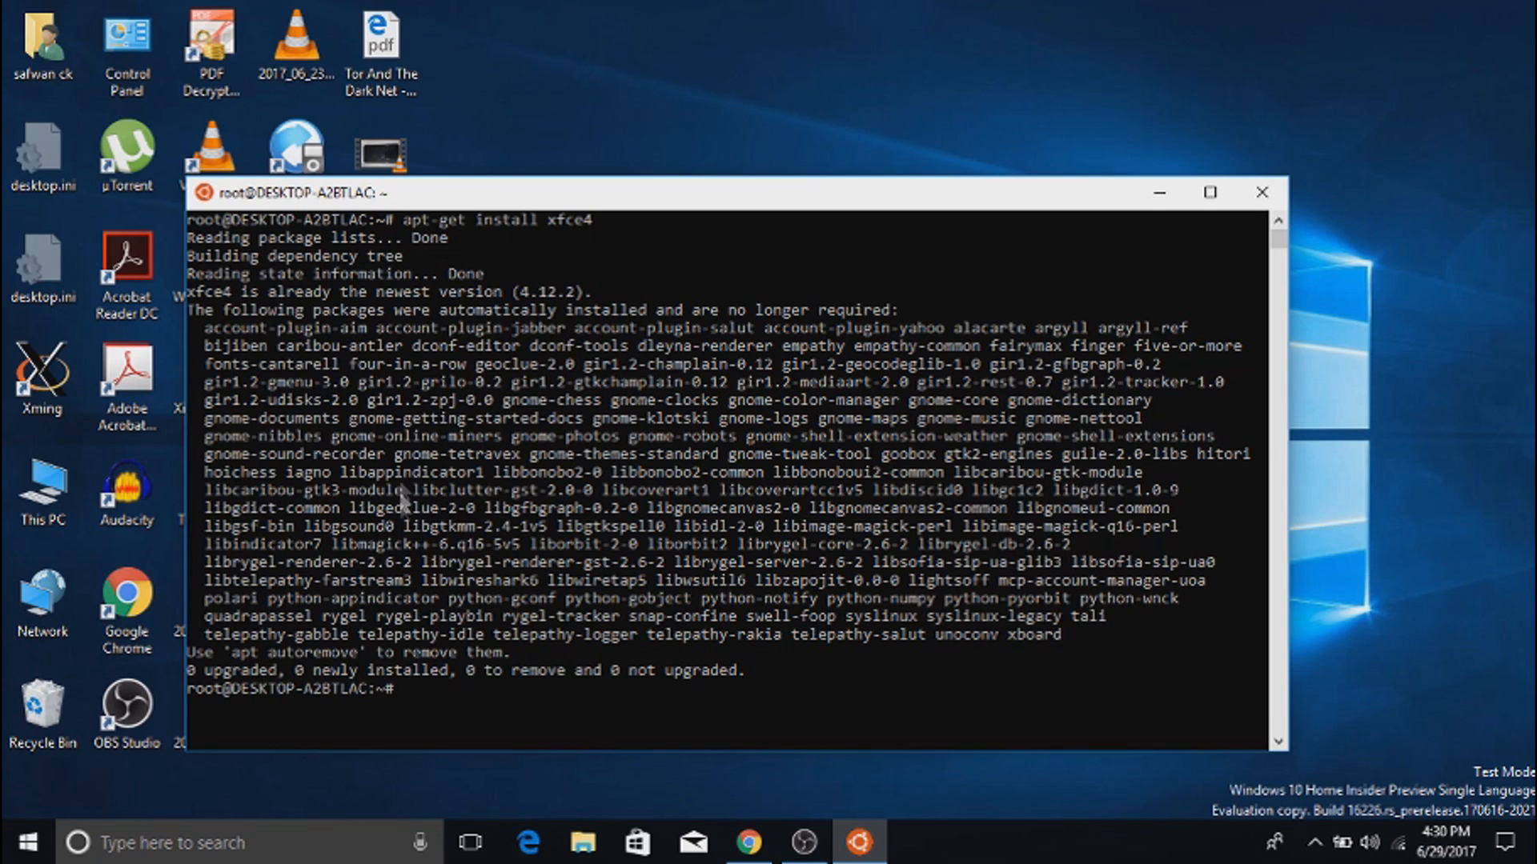
mouse_move(408, 464)
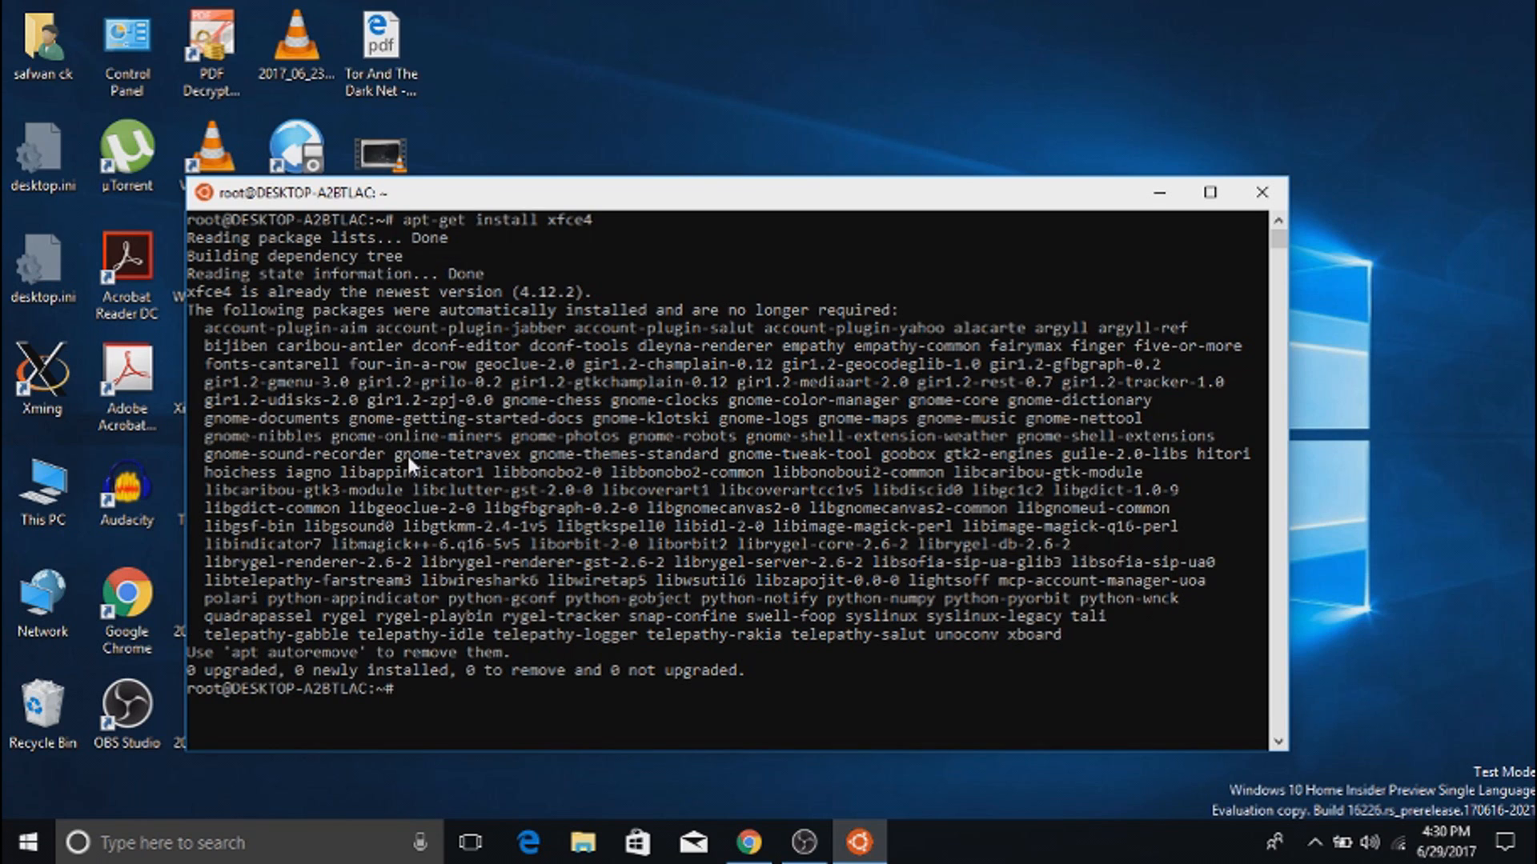
Step: Try running 'xfce4', which returns command not found
text(xfc)
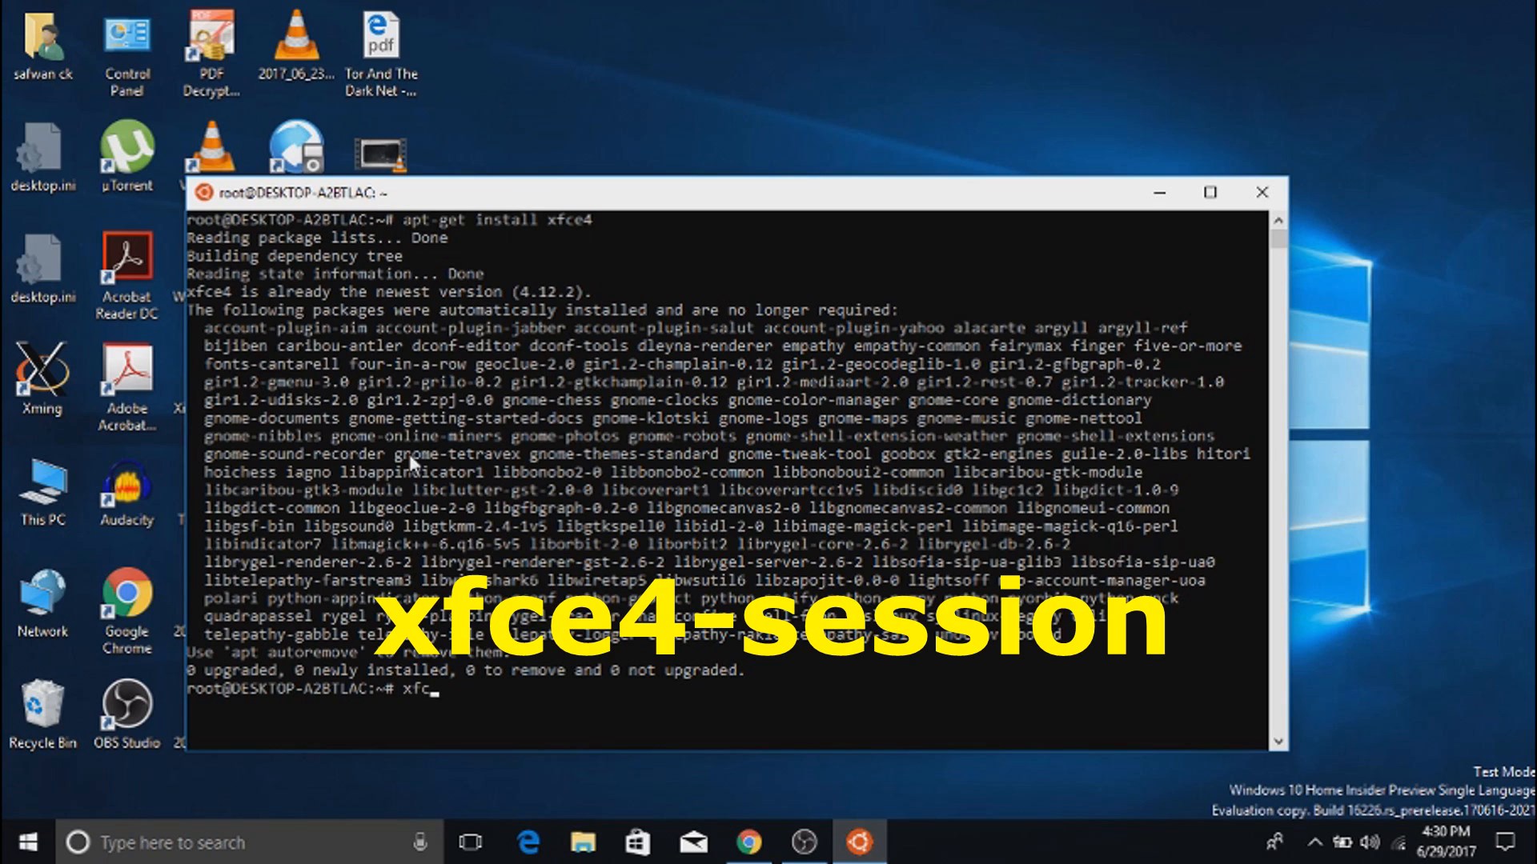
text(e4)
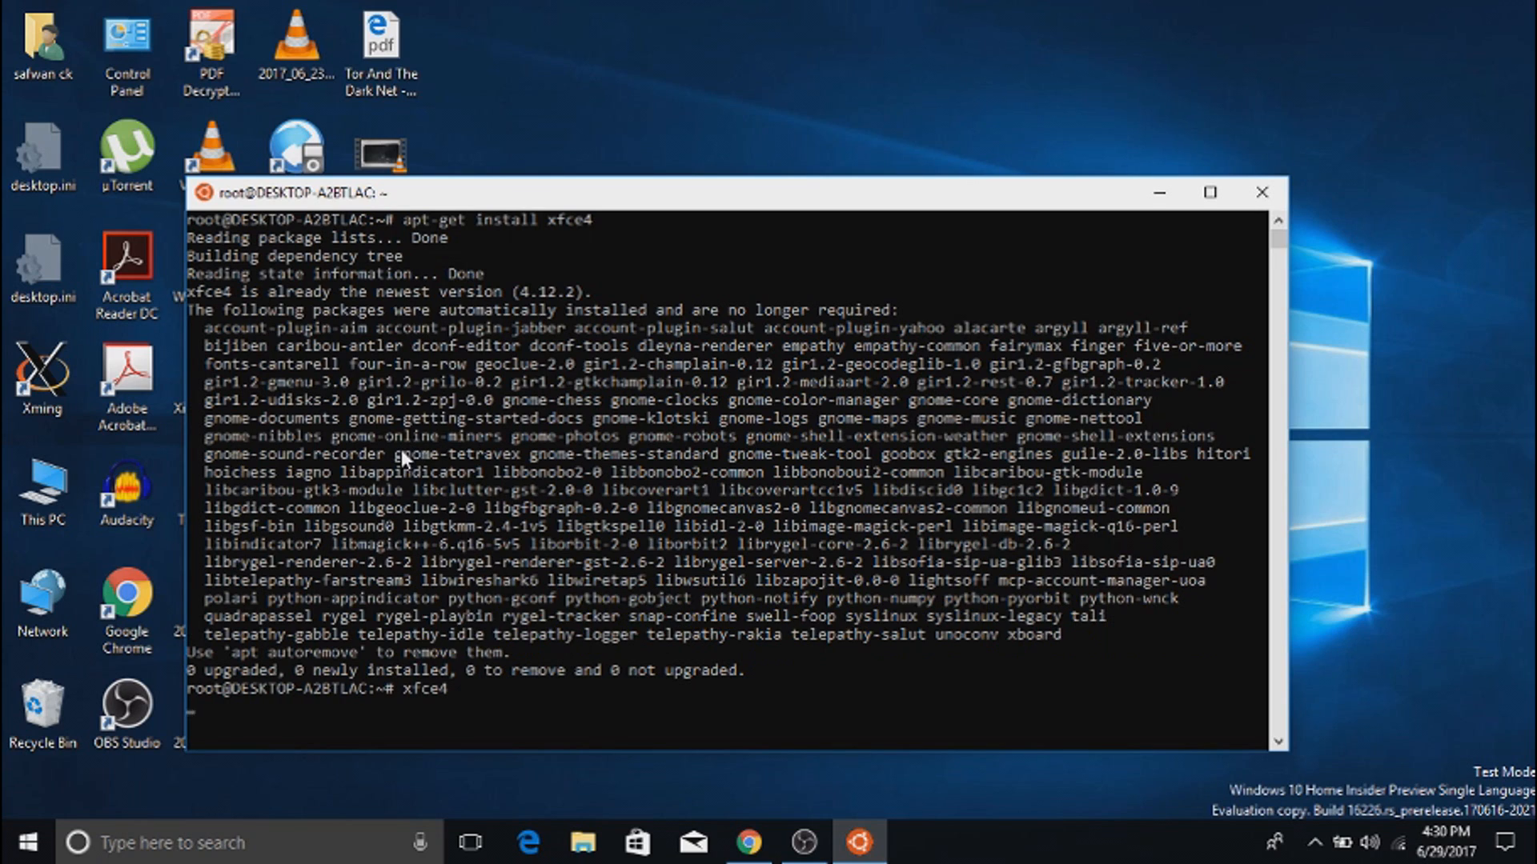
key(Return)
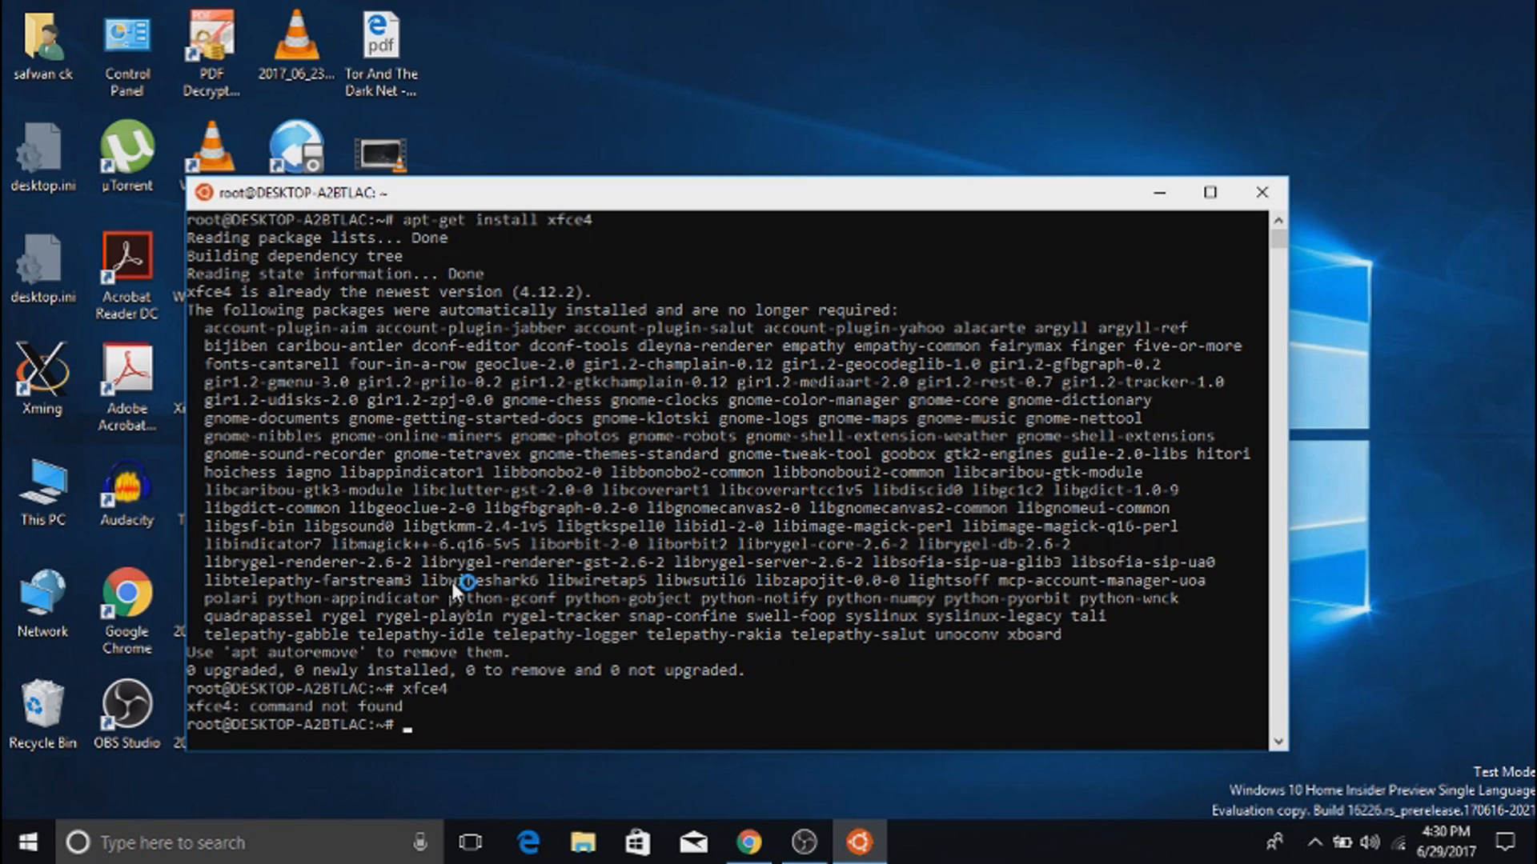
Step: Start 'xfce4-session' and scroll through its startup warnings
text(xfce4)
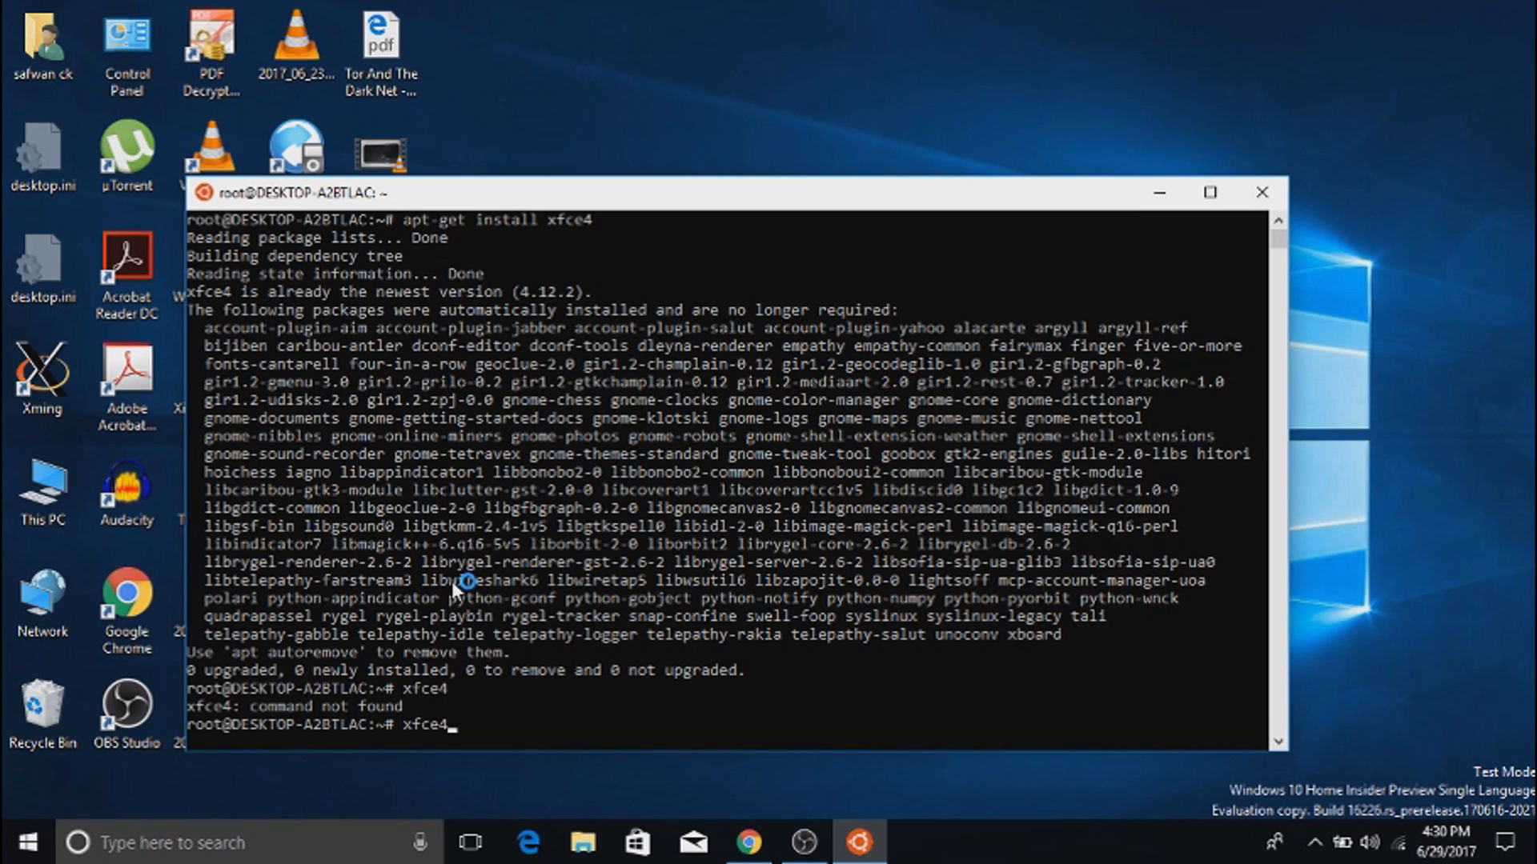
text(-sessi)
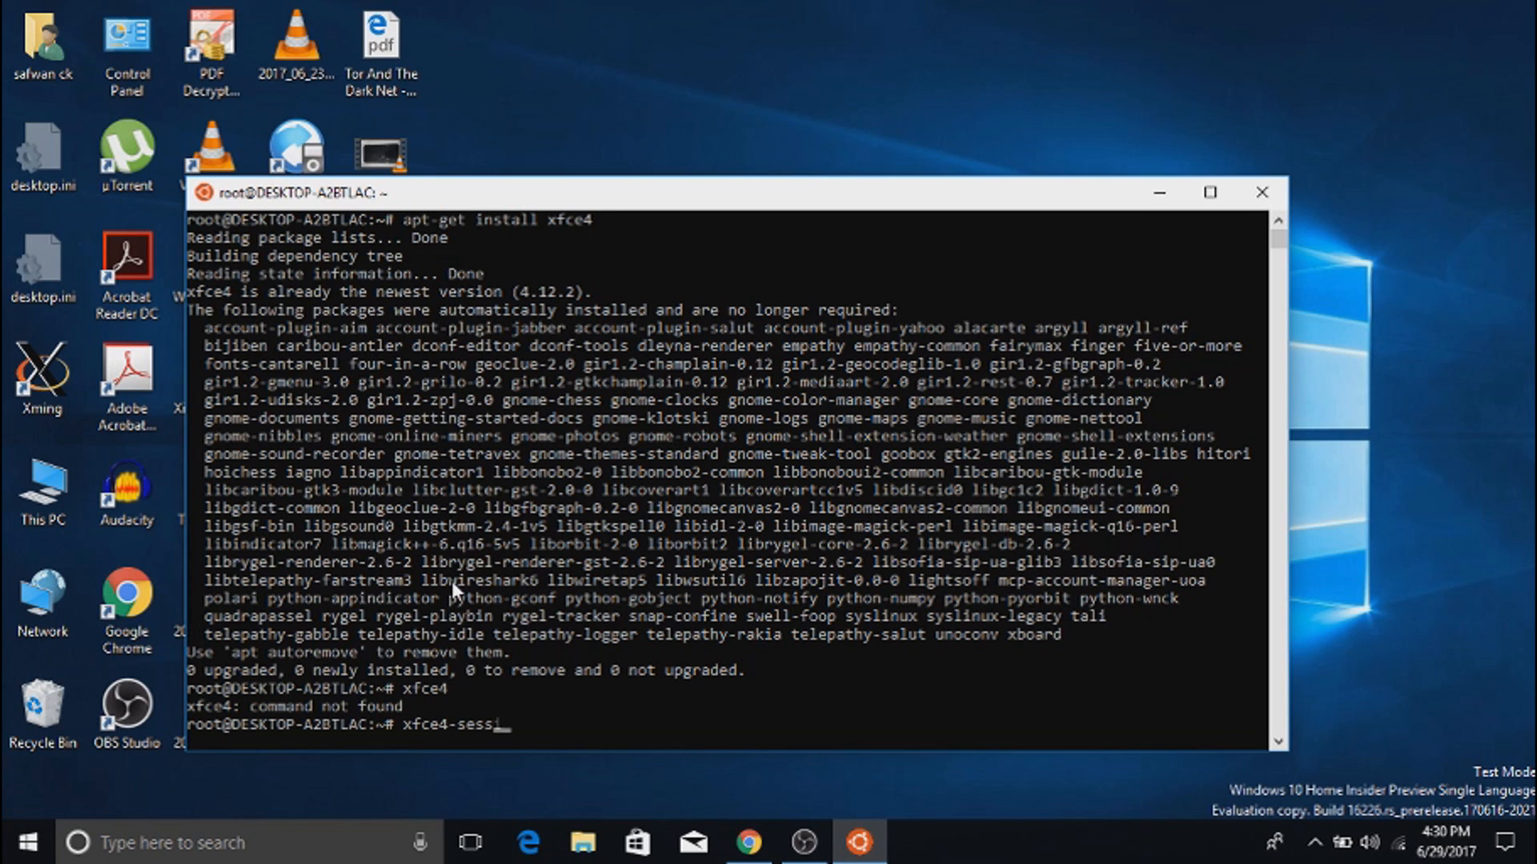
text(ion)
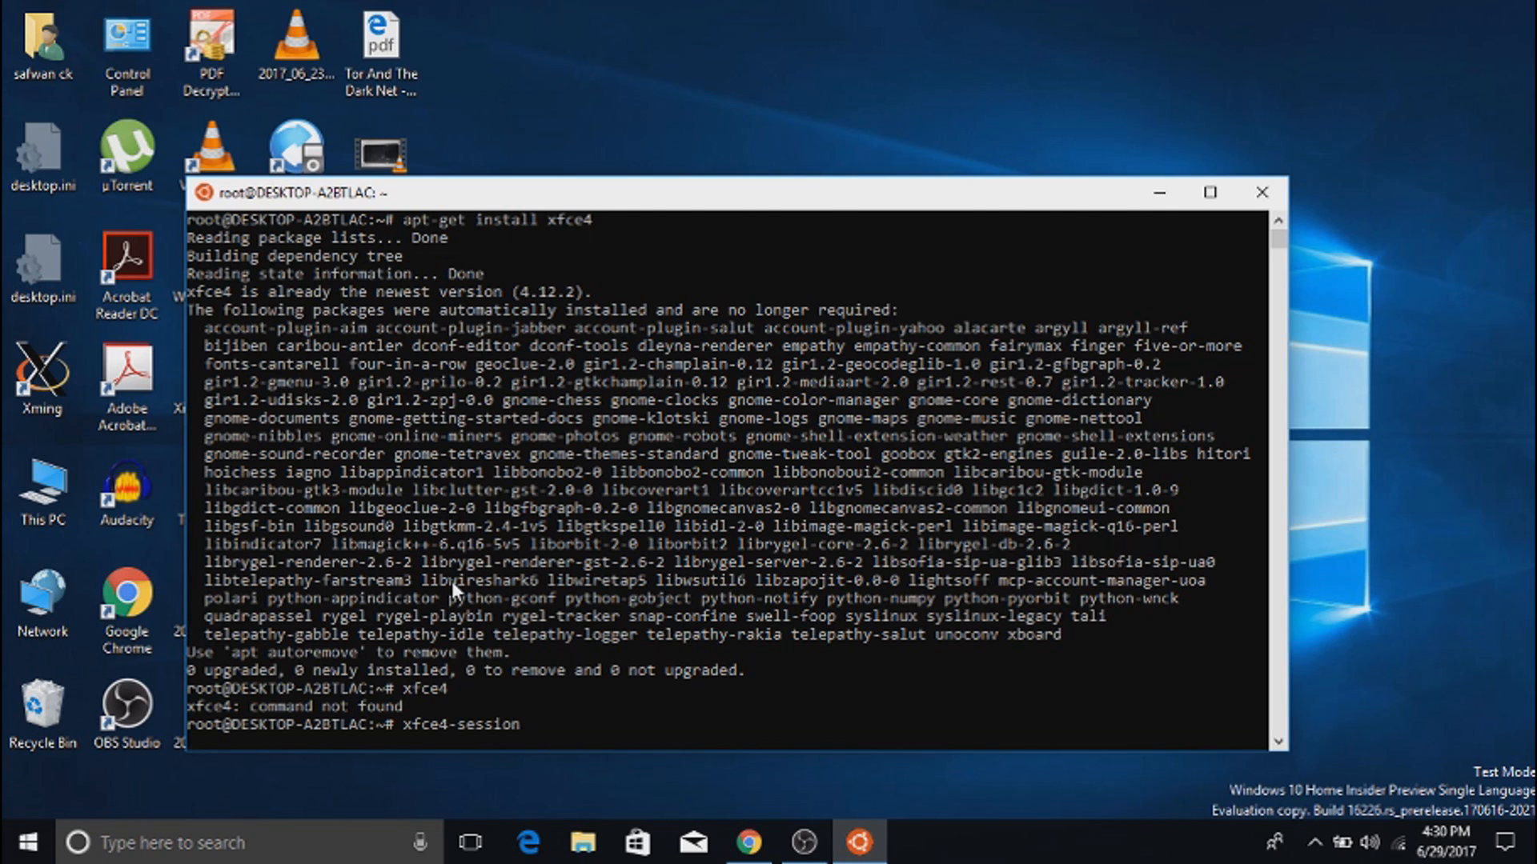
key(Return)
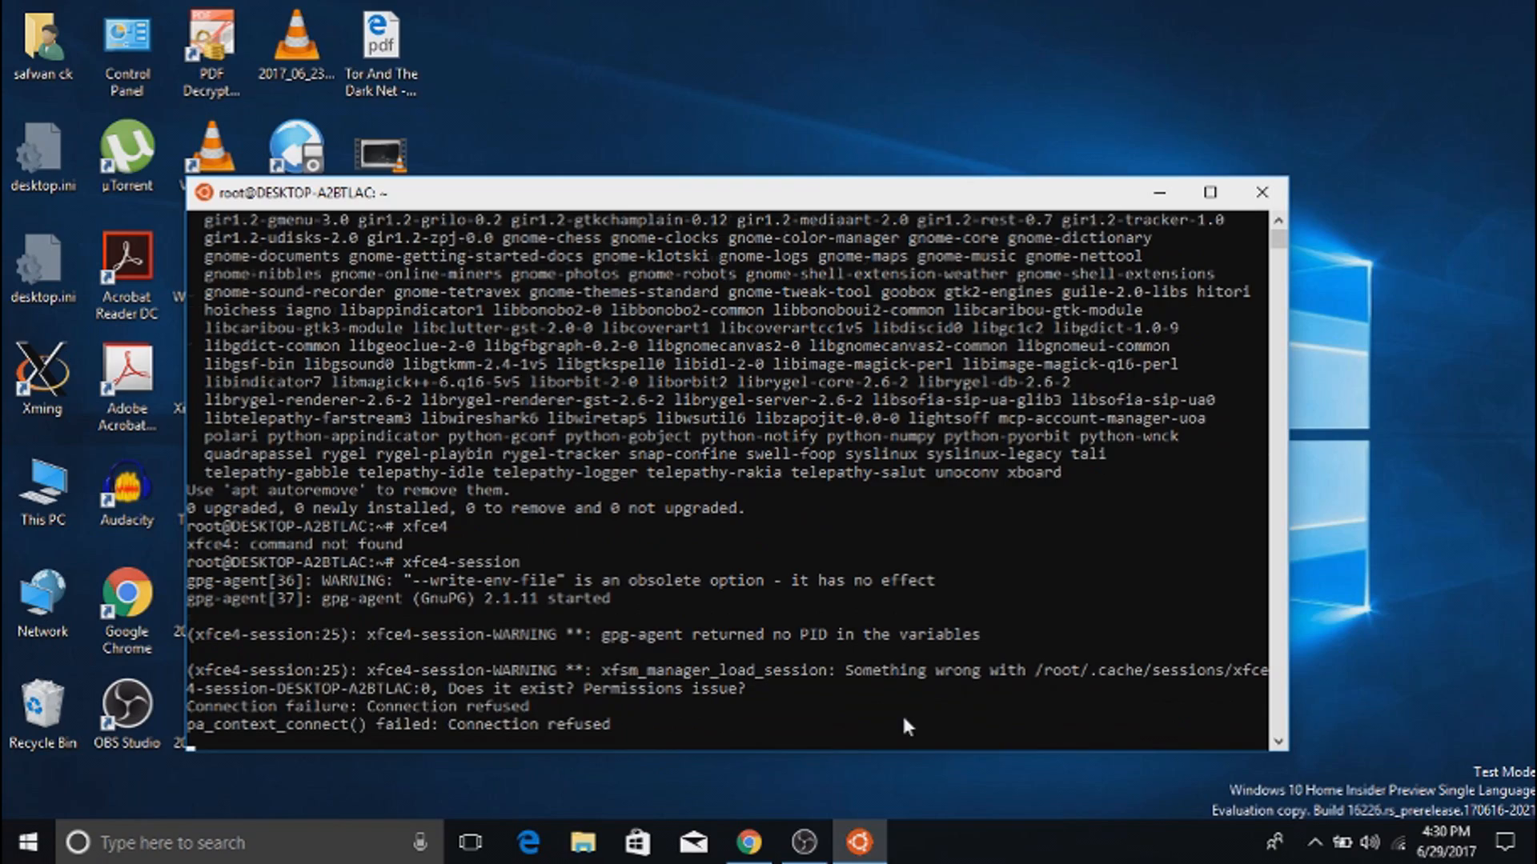
scroll(down, 3)
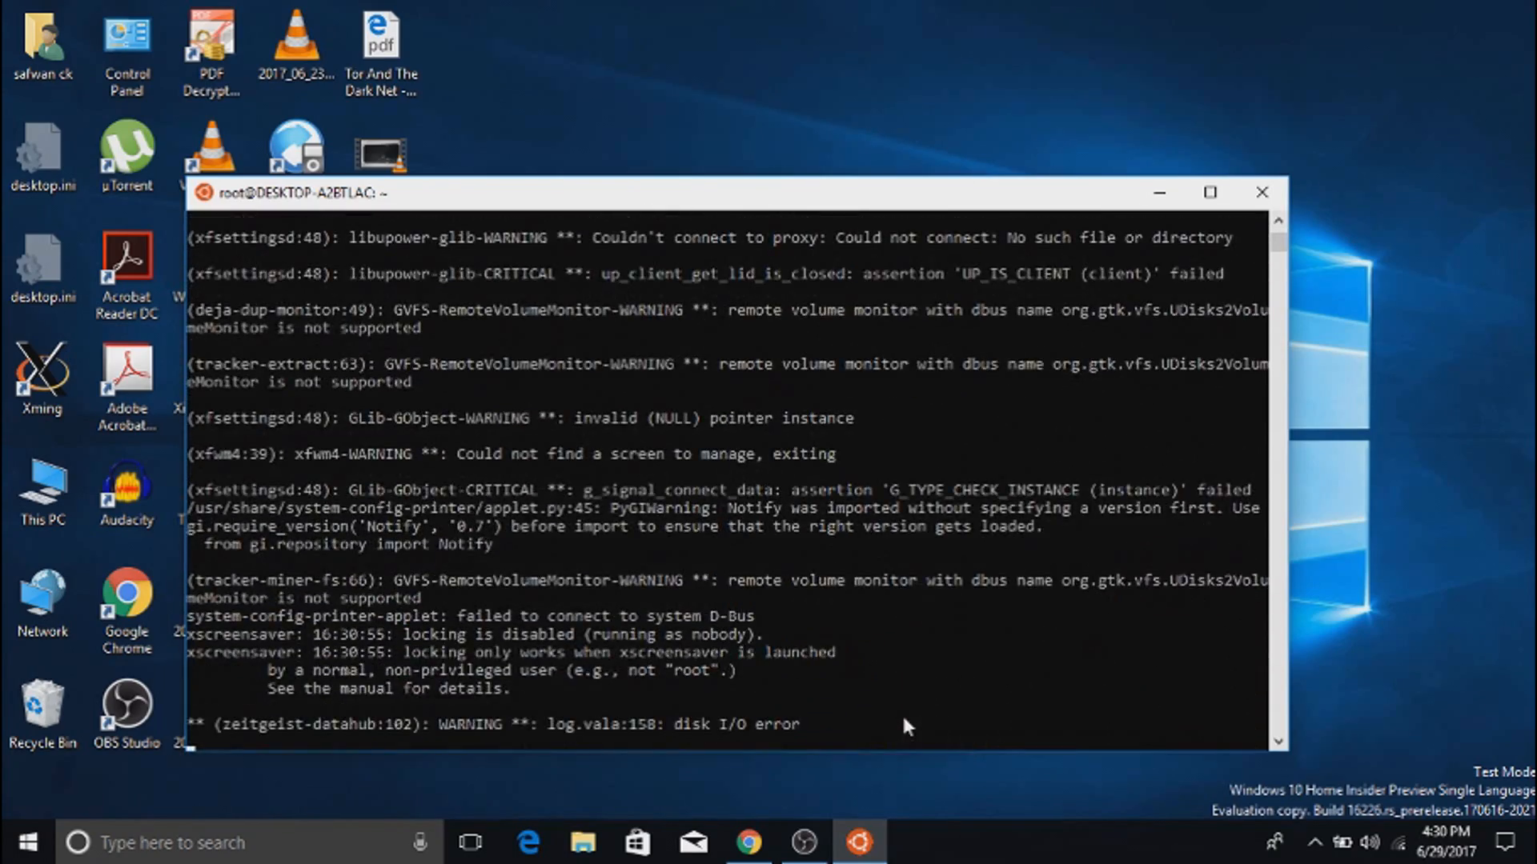
scroll(down, 3)
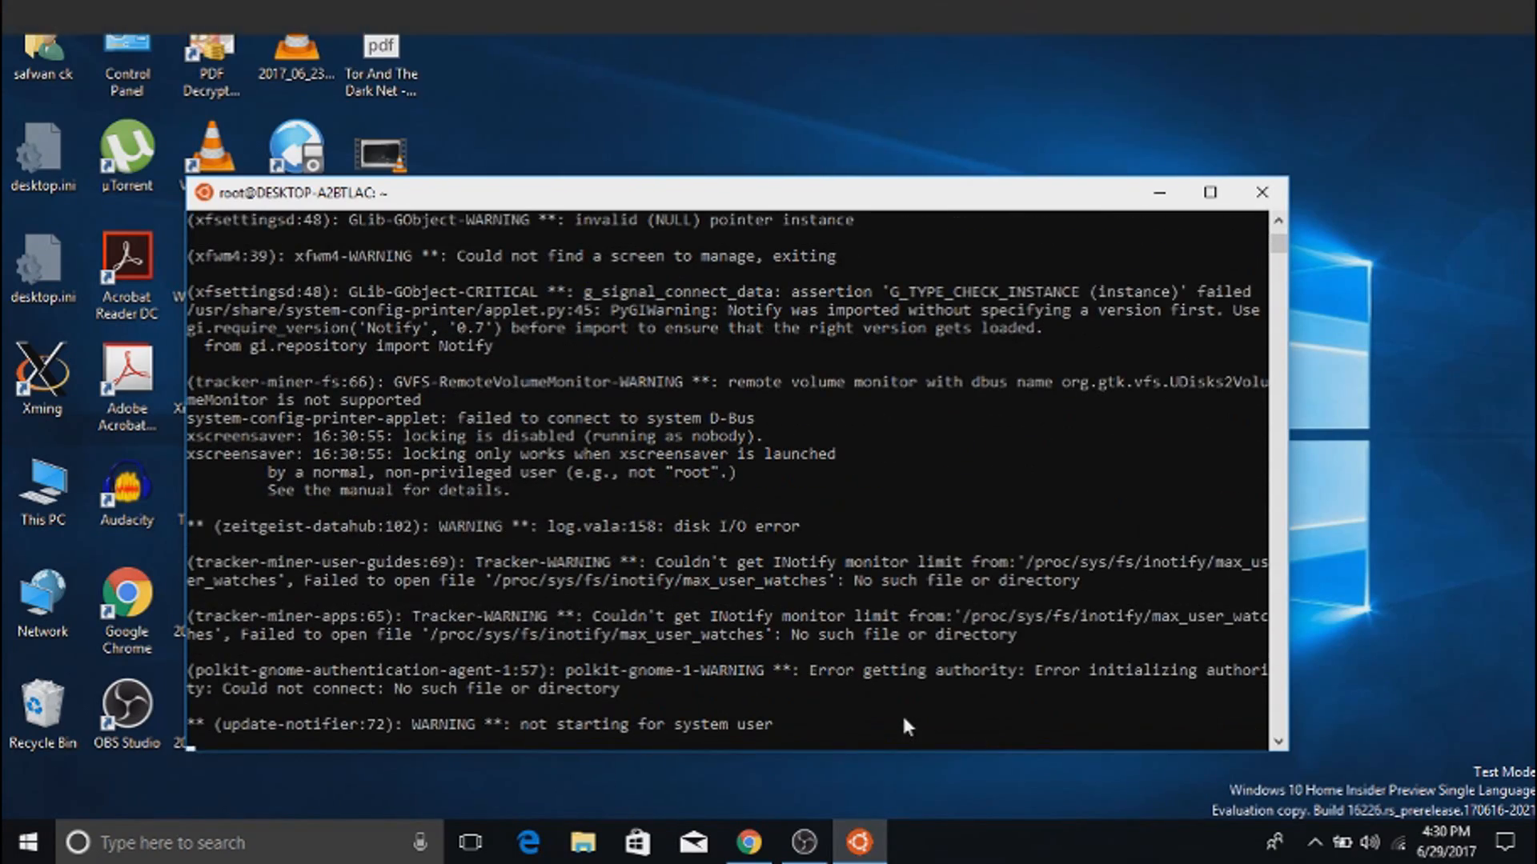
scroll(down, 3)
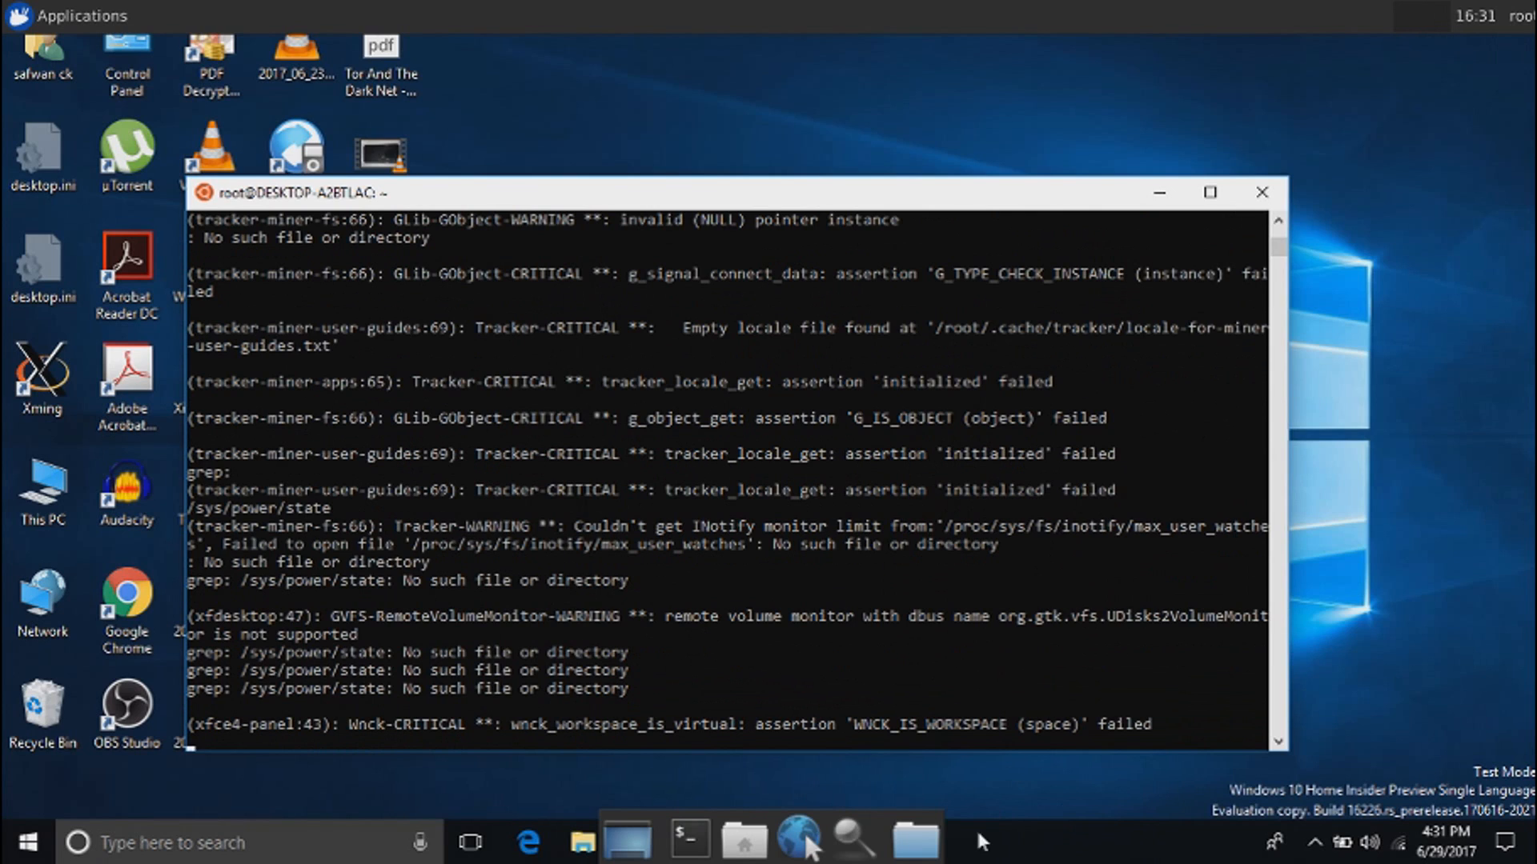
Step: Turn on 'Automatically hide the taskbar in desktop mode' and close taskbar Settings
scroll(down, 3)
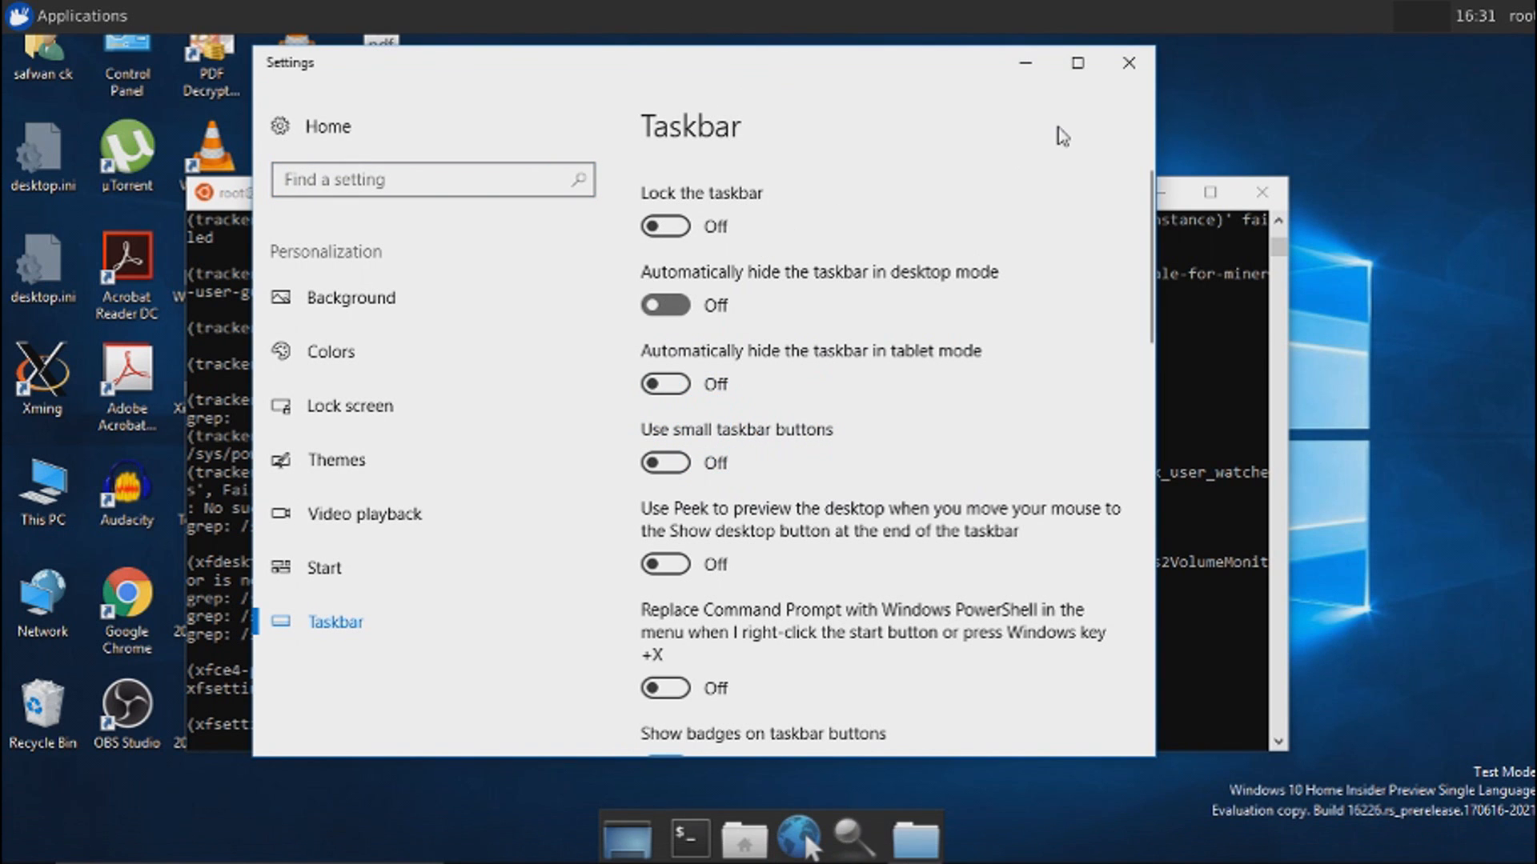
click(665, 305)
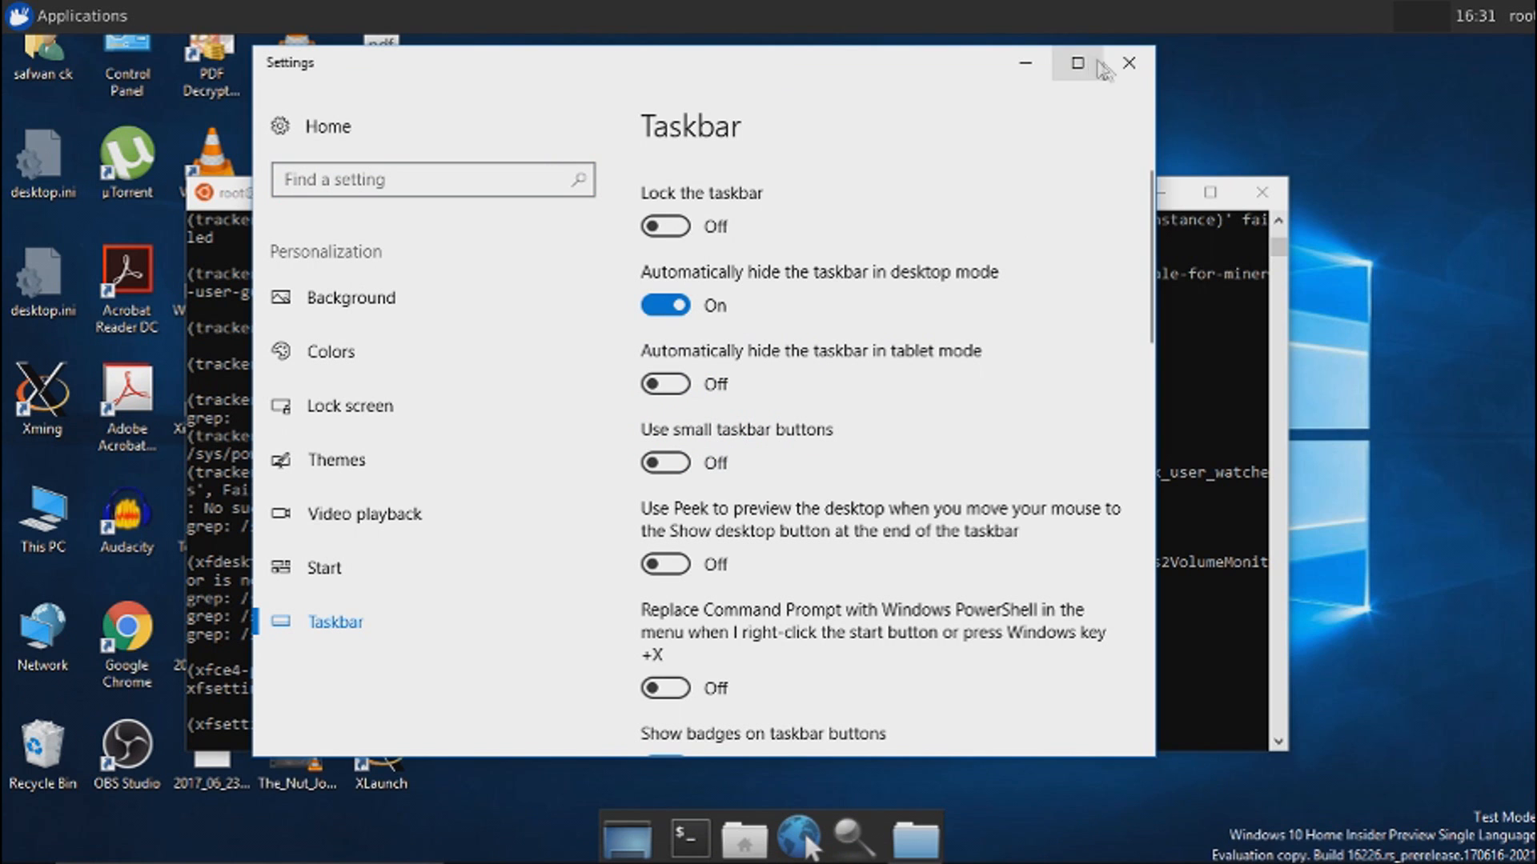
mouse_move(1125, 108)
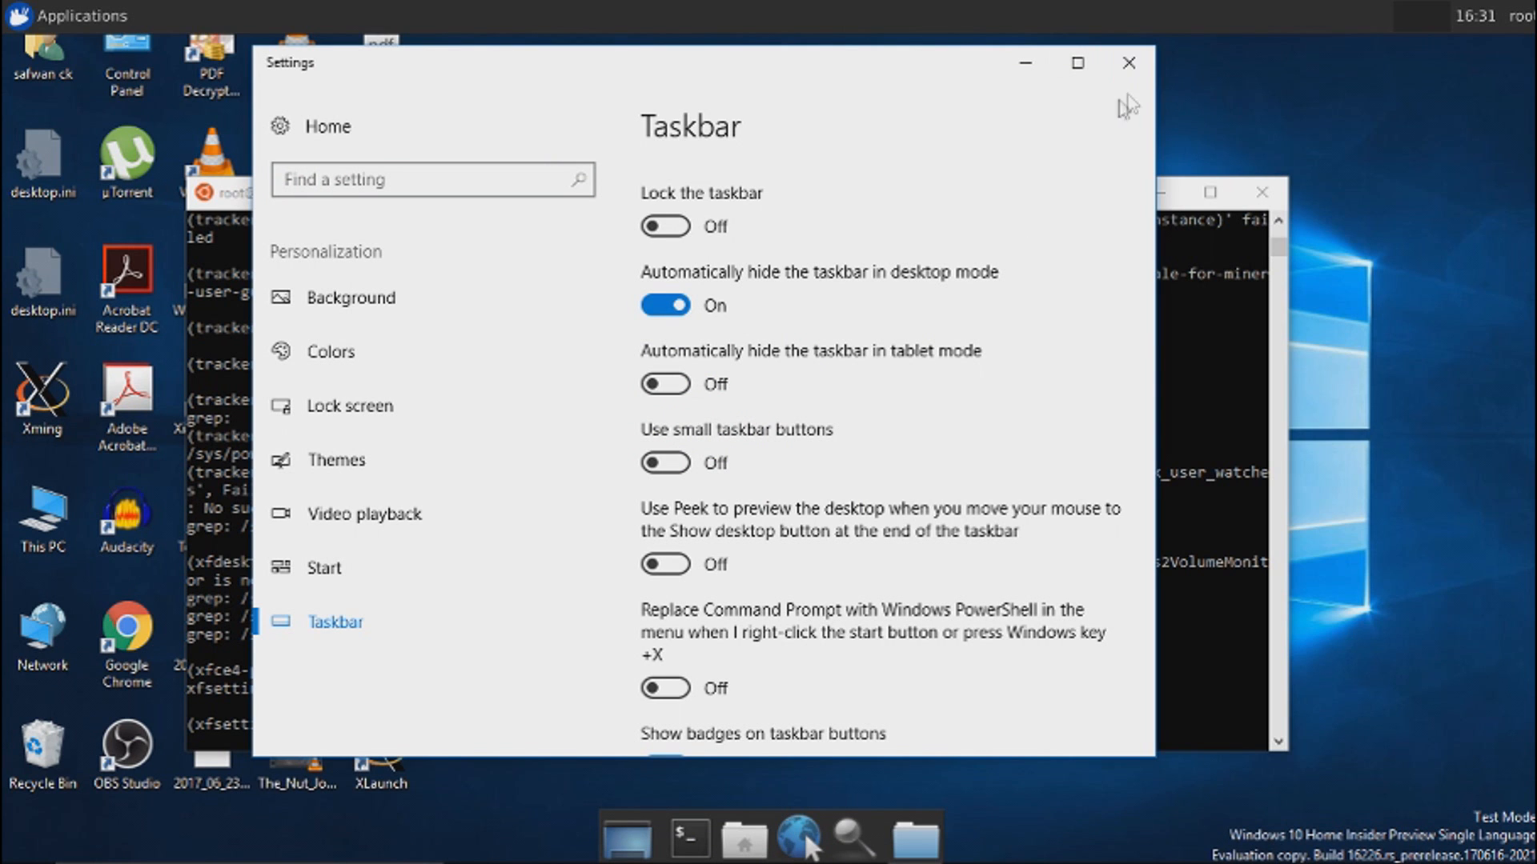
click(1128, 63)
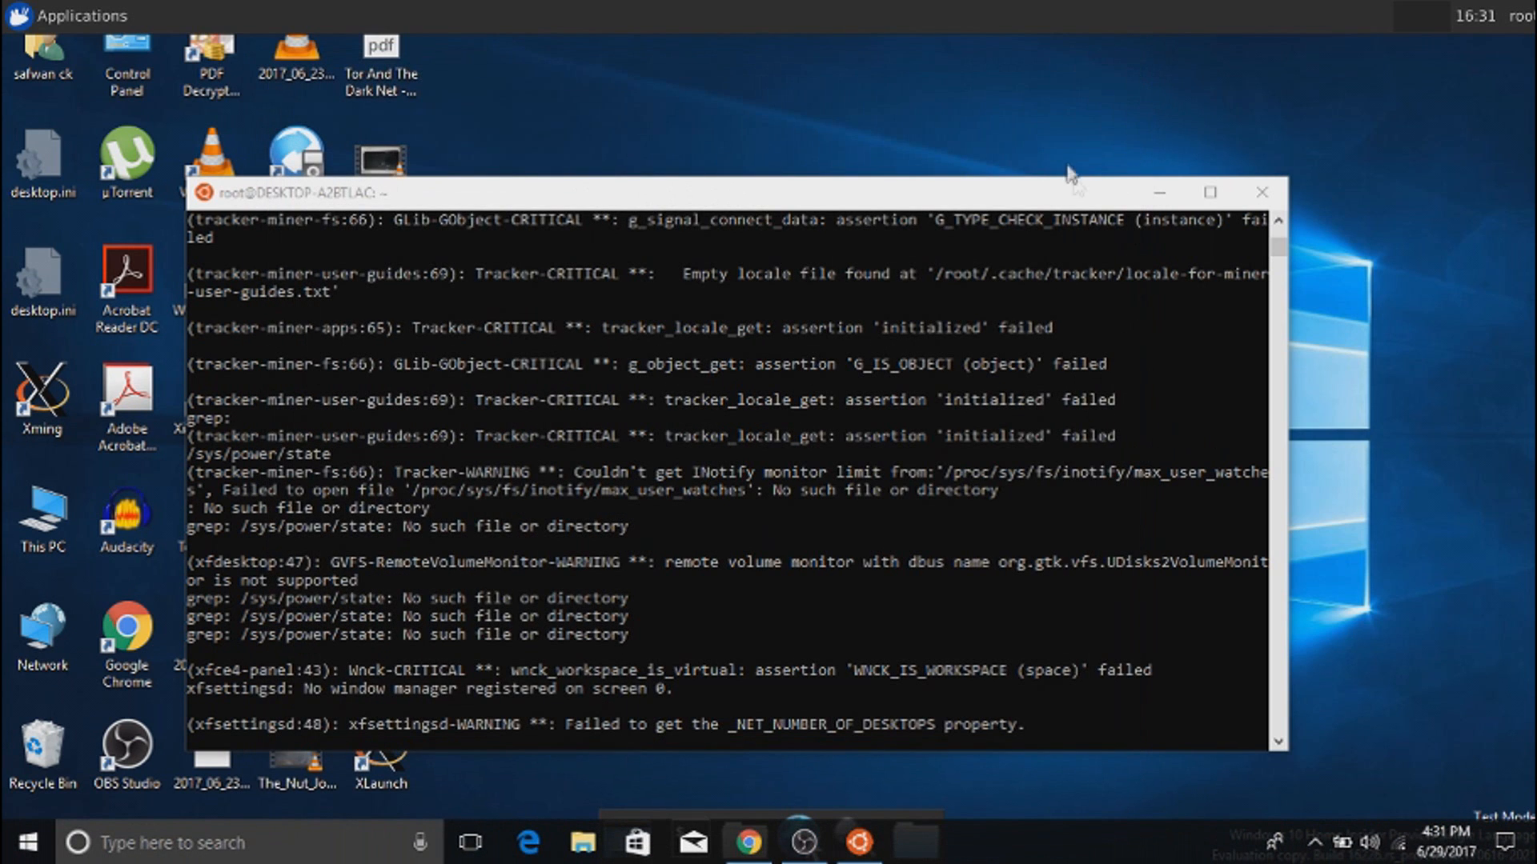
Step: Minimize the Bash window, then view and dismiss the Xfce Applications menu
click(1262, 192)
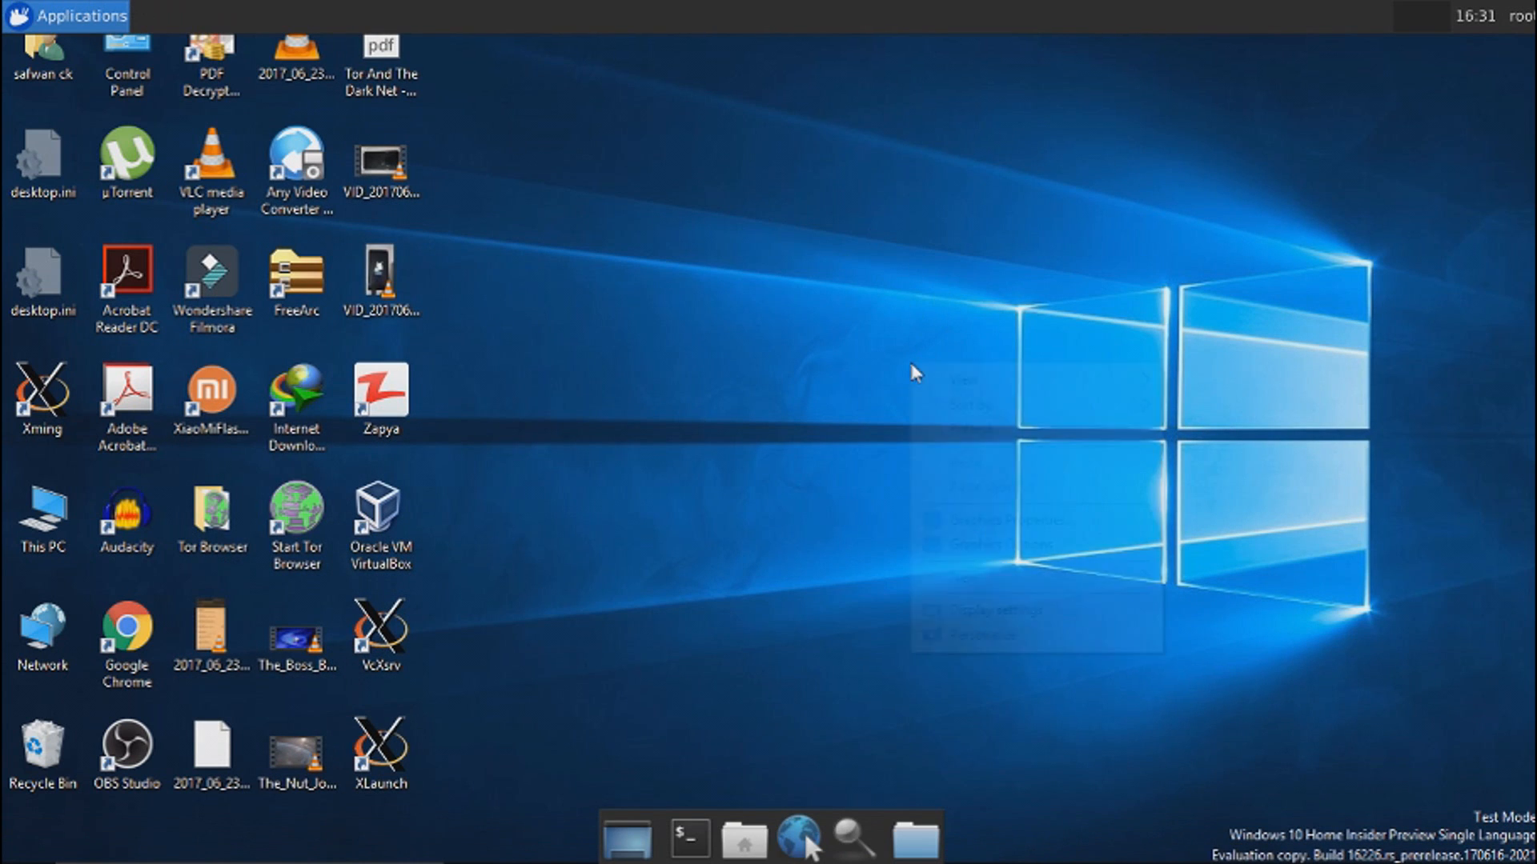
click(66, 16)
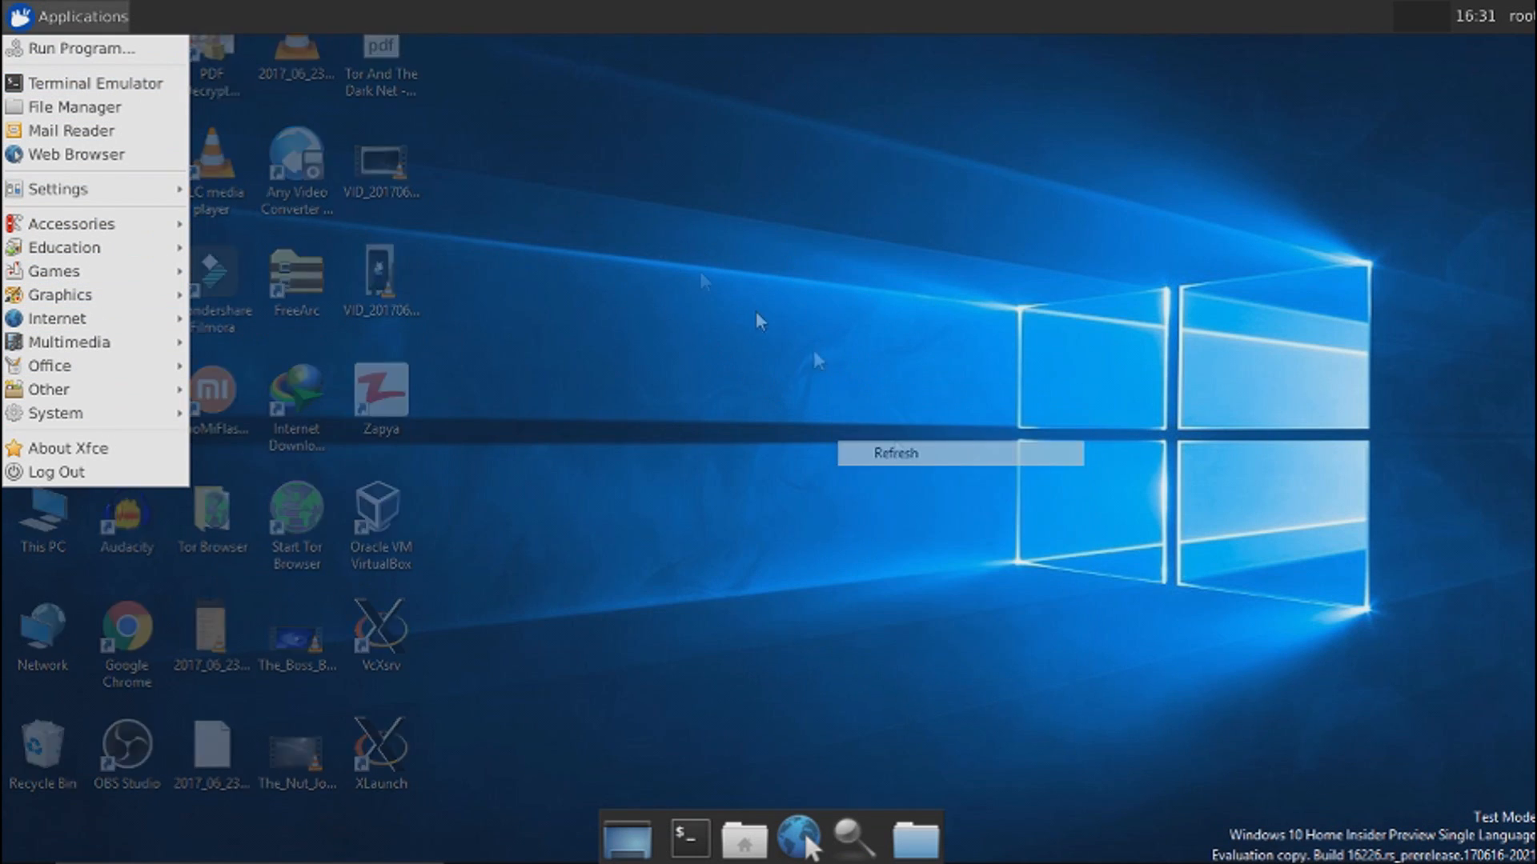
click(894, 453)
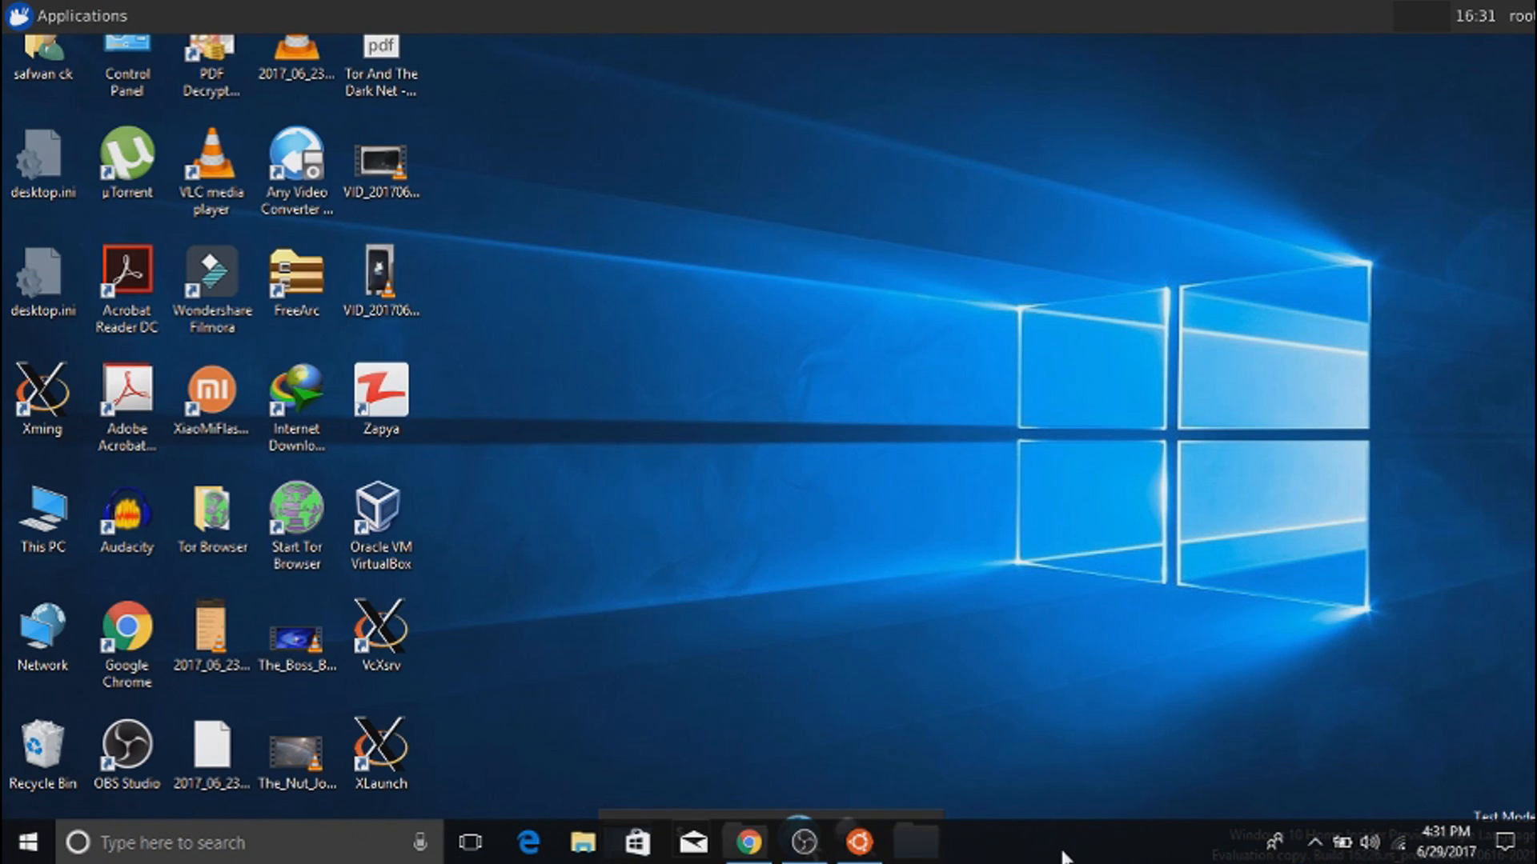
mouse_move(856, 842)
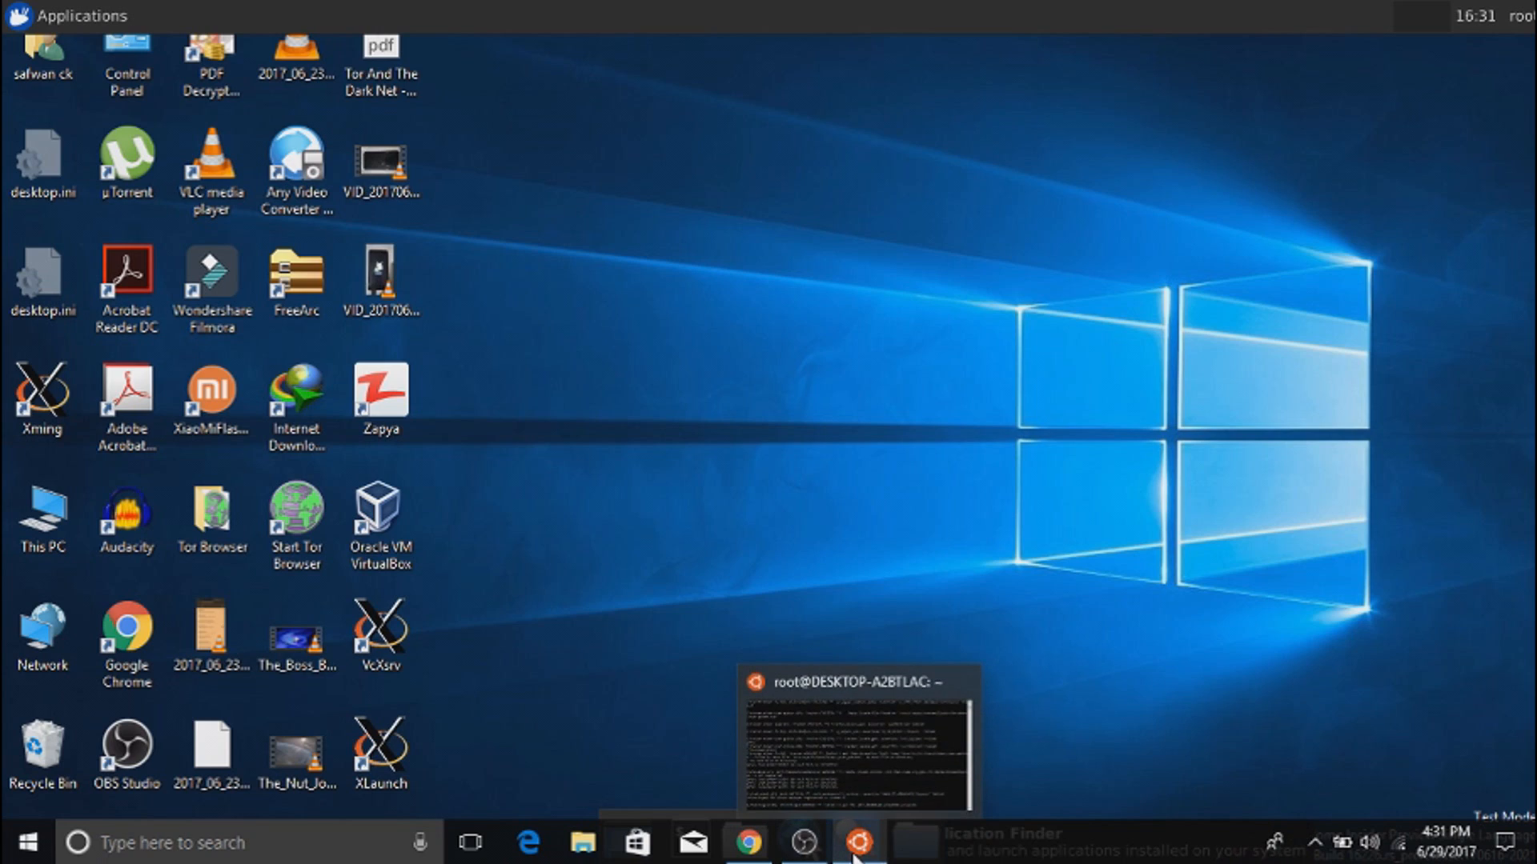